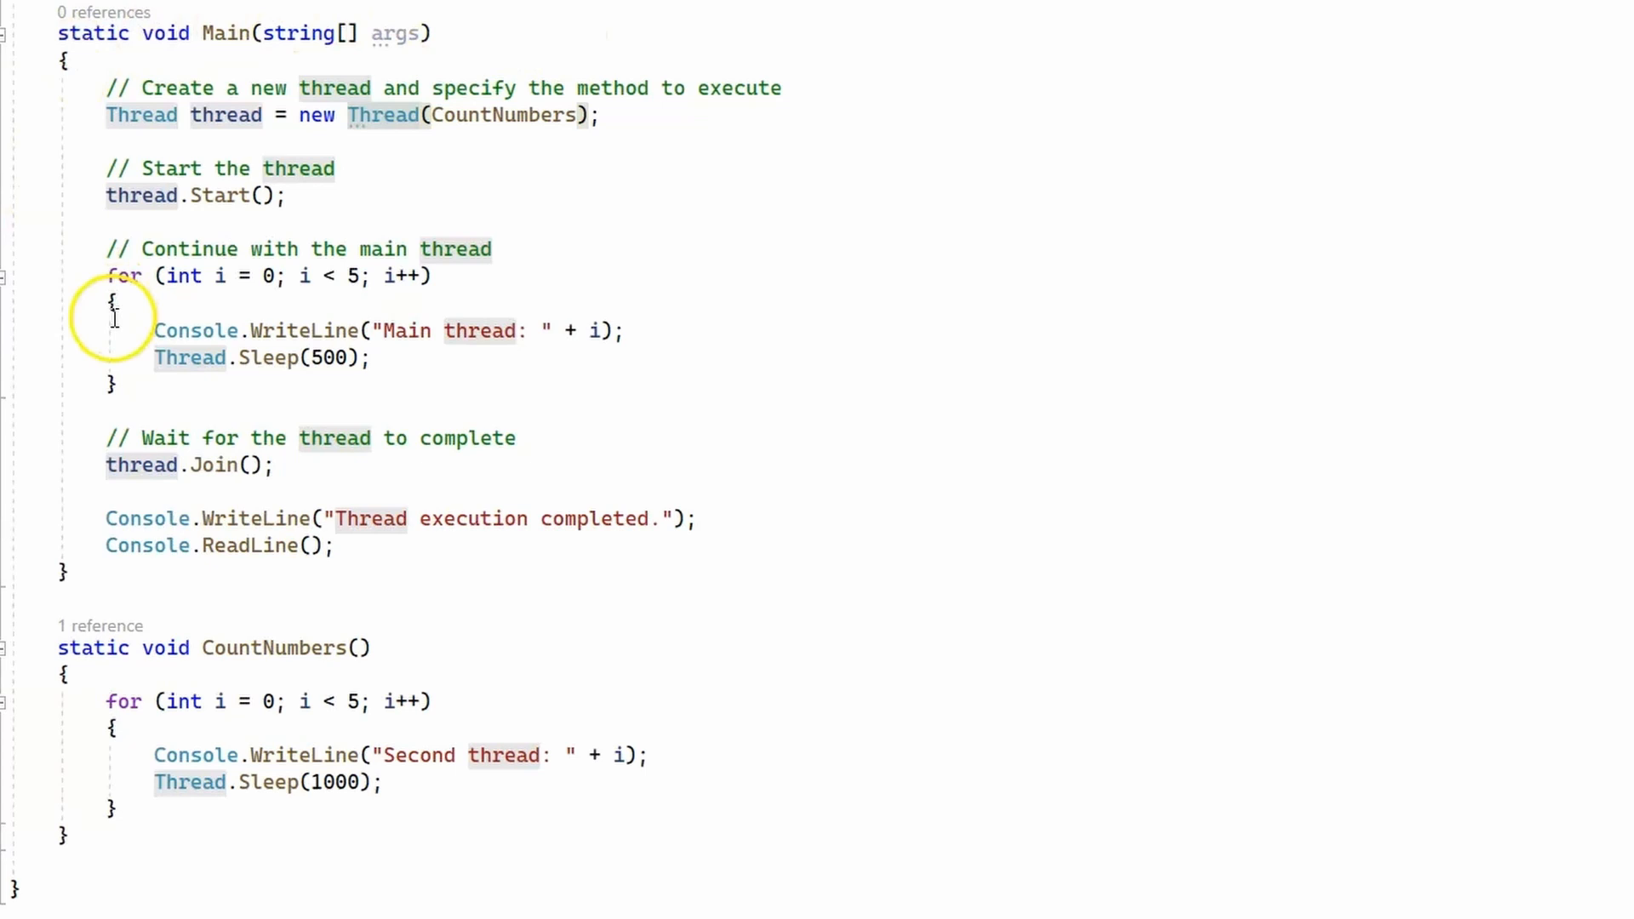
Highlight the main counting loop, its half-second sleep, and the Main thread print line
{"action": "left_click_drag", "start_coordinate": [107, 275], "coordinate": [120, 384]}
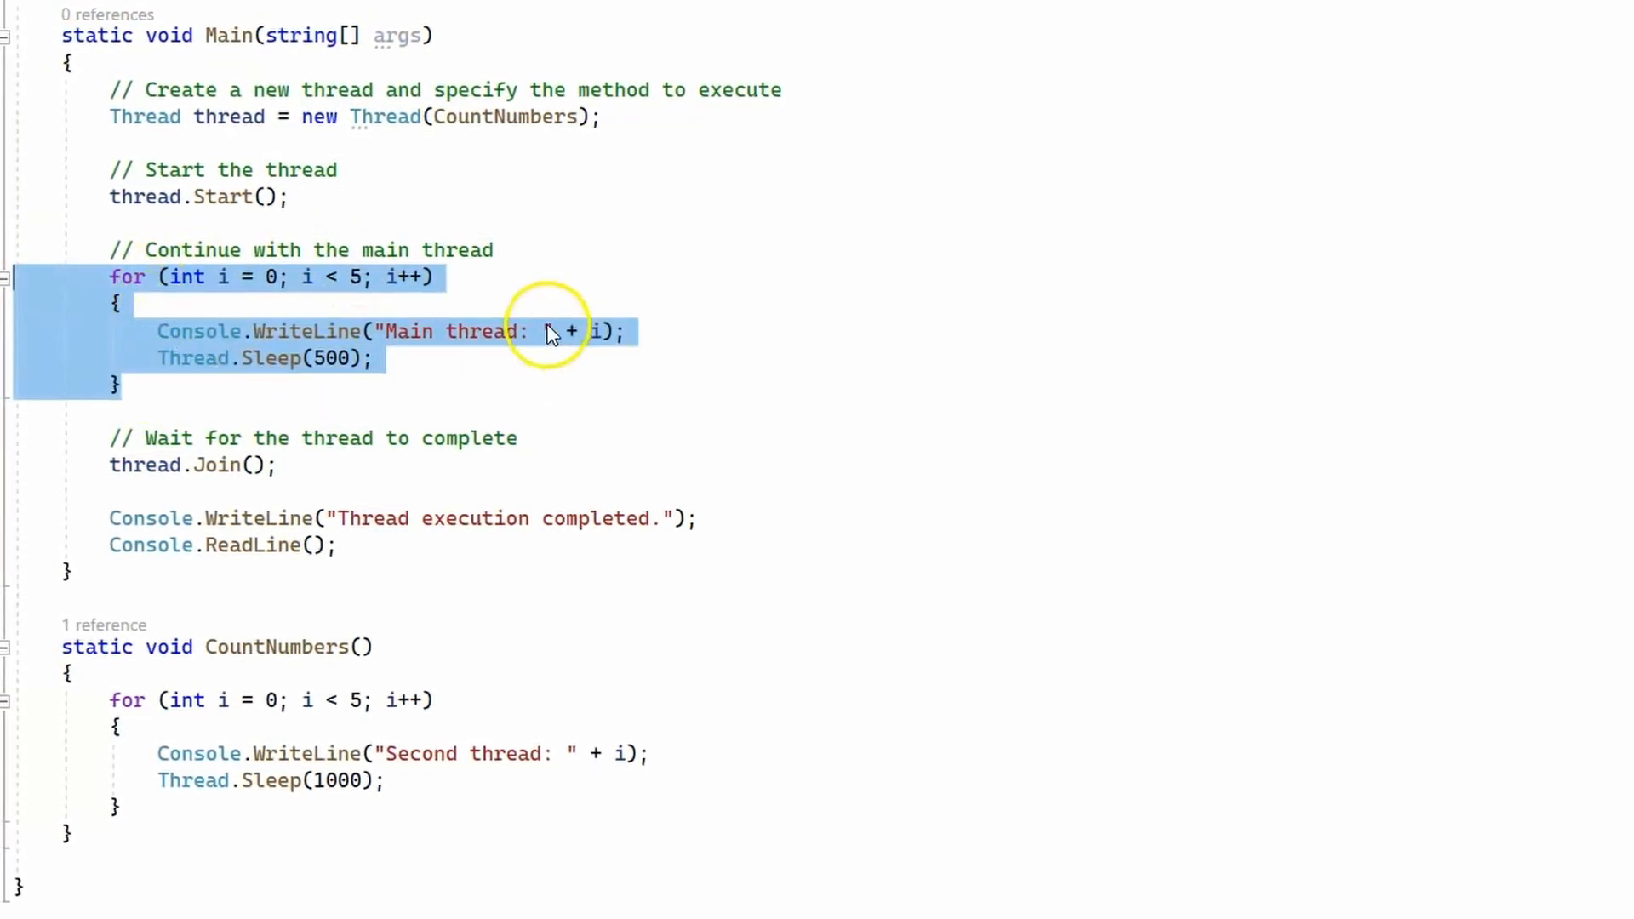
{"action": "mouse_move", "coordinate": [338, 288]}
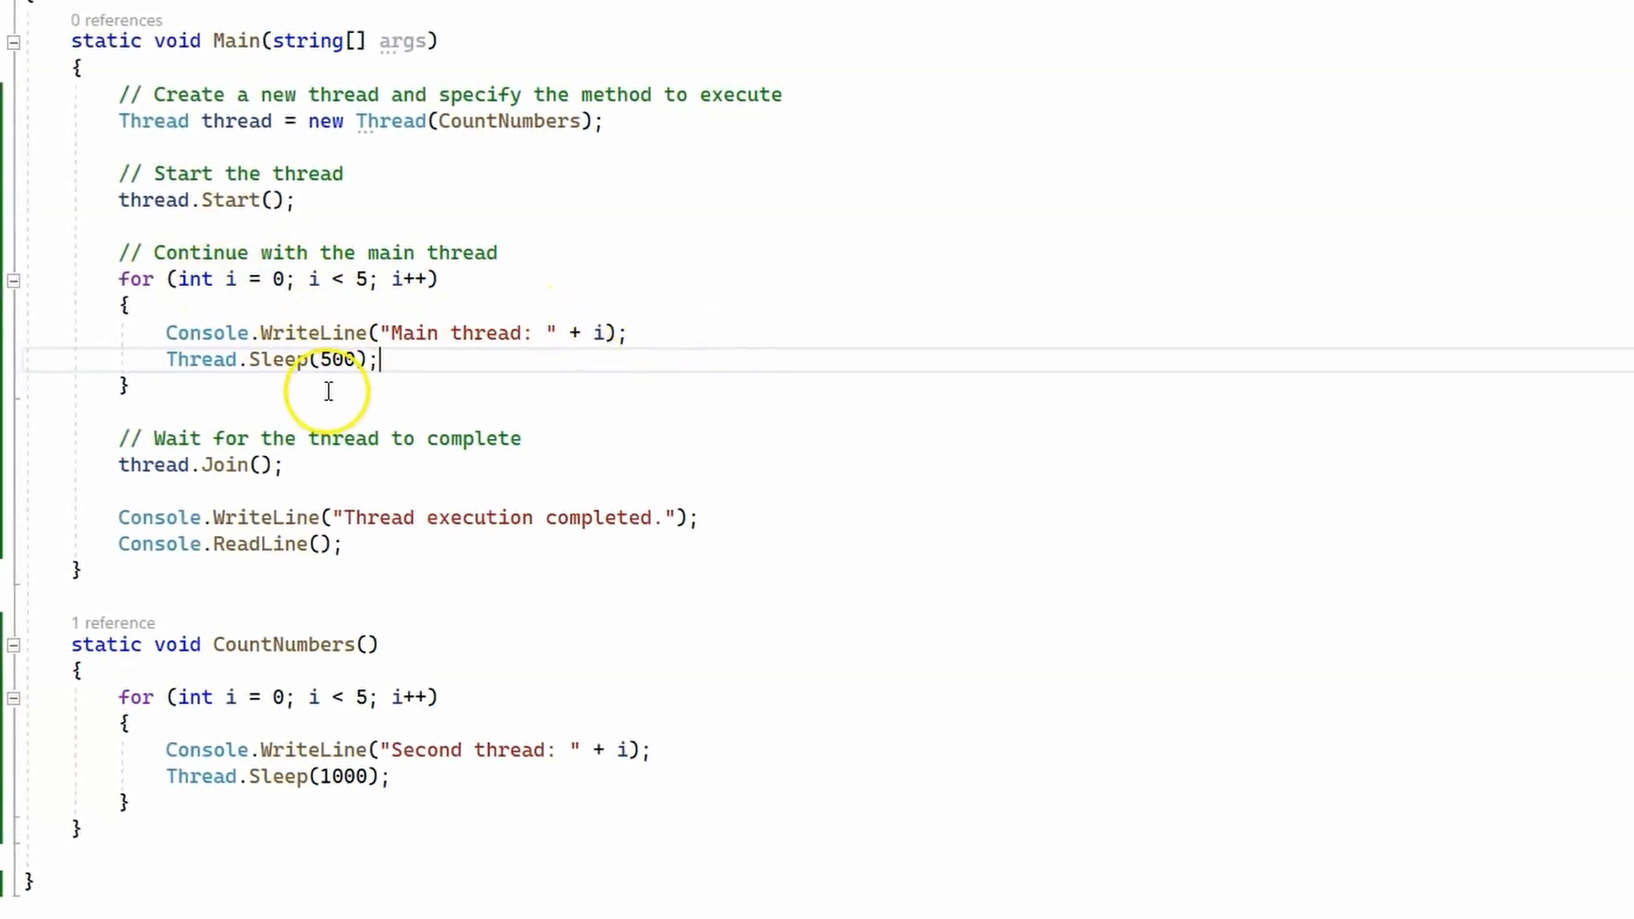
{"action": "triple_click", "coordinate": [255, 360]}
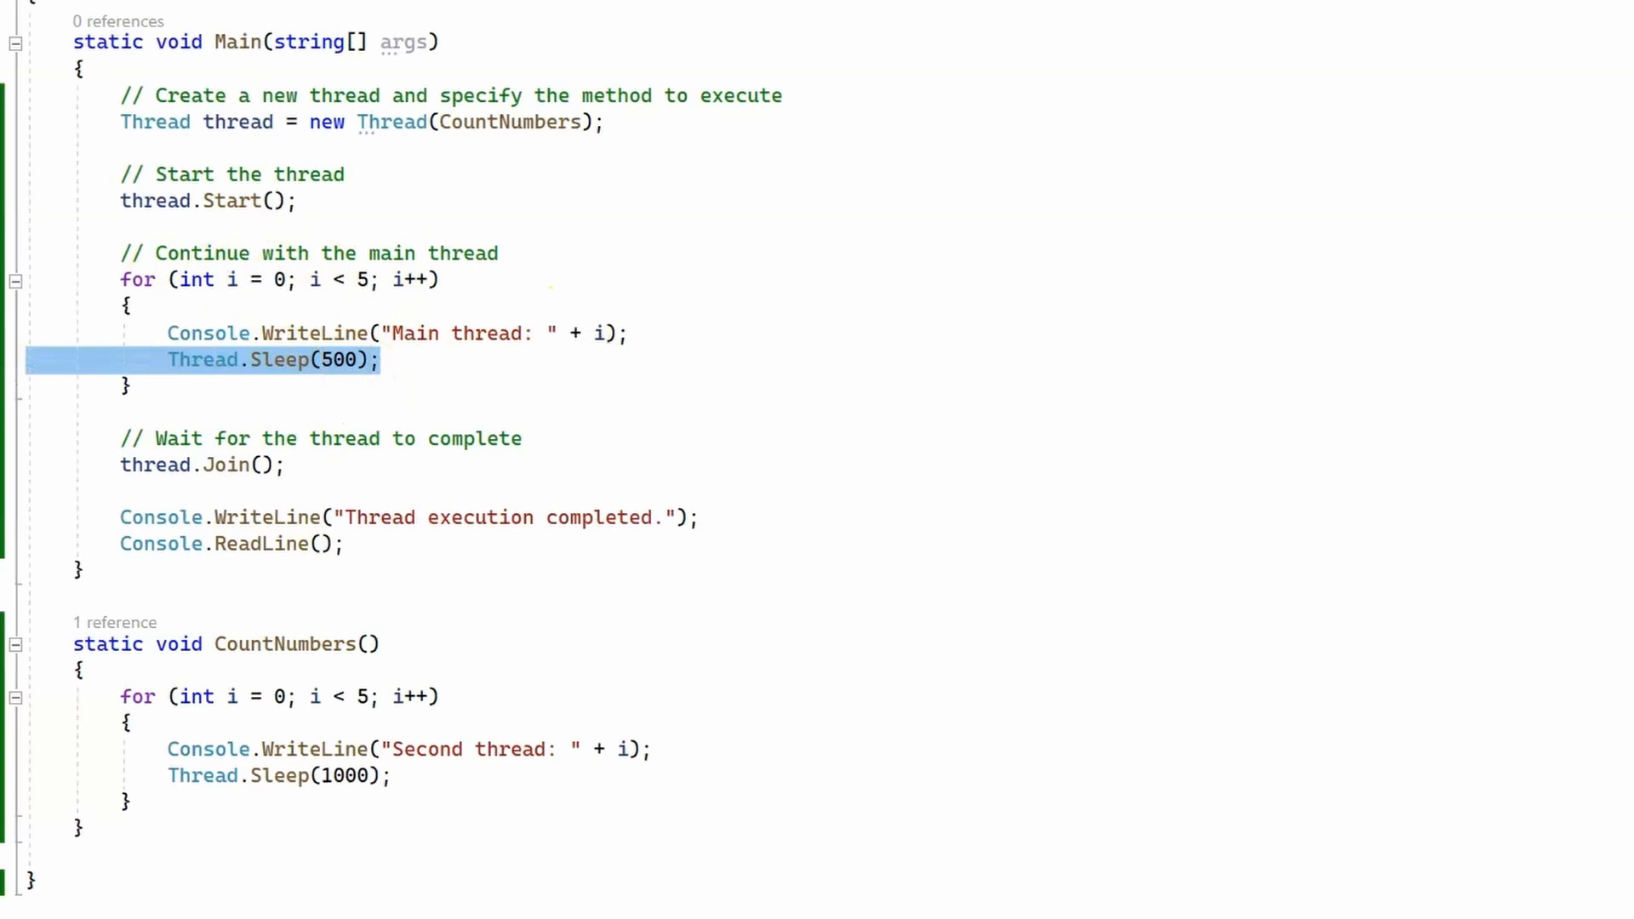
{"action": "left_click", "coordinate": [412, 361]}
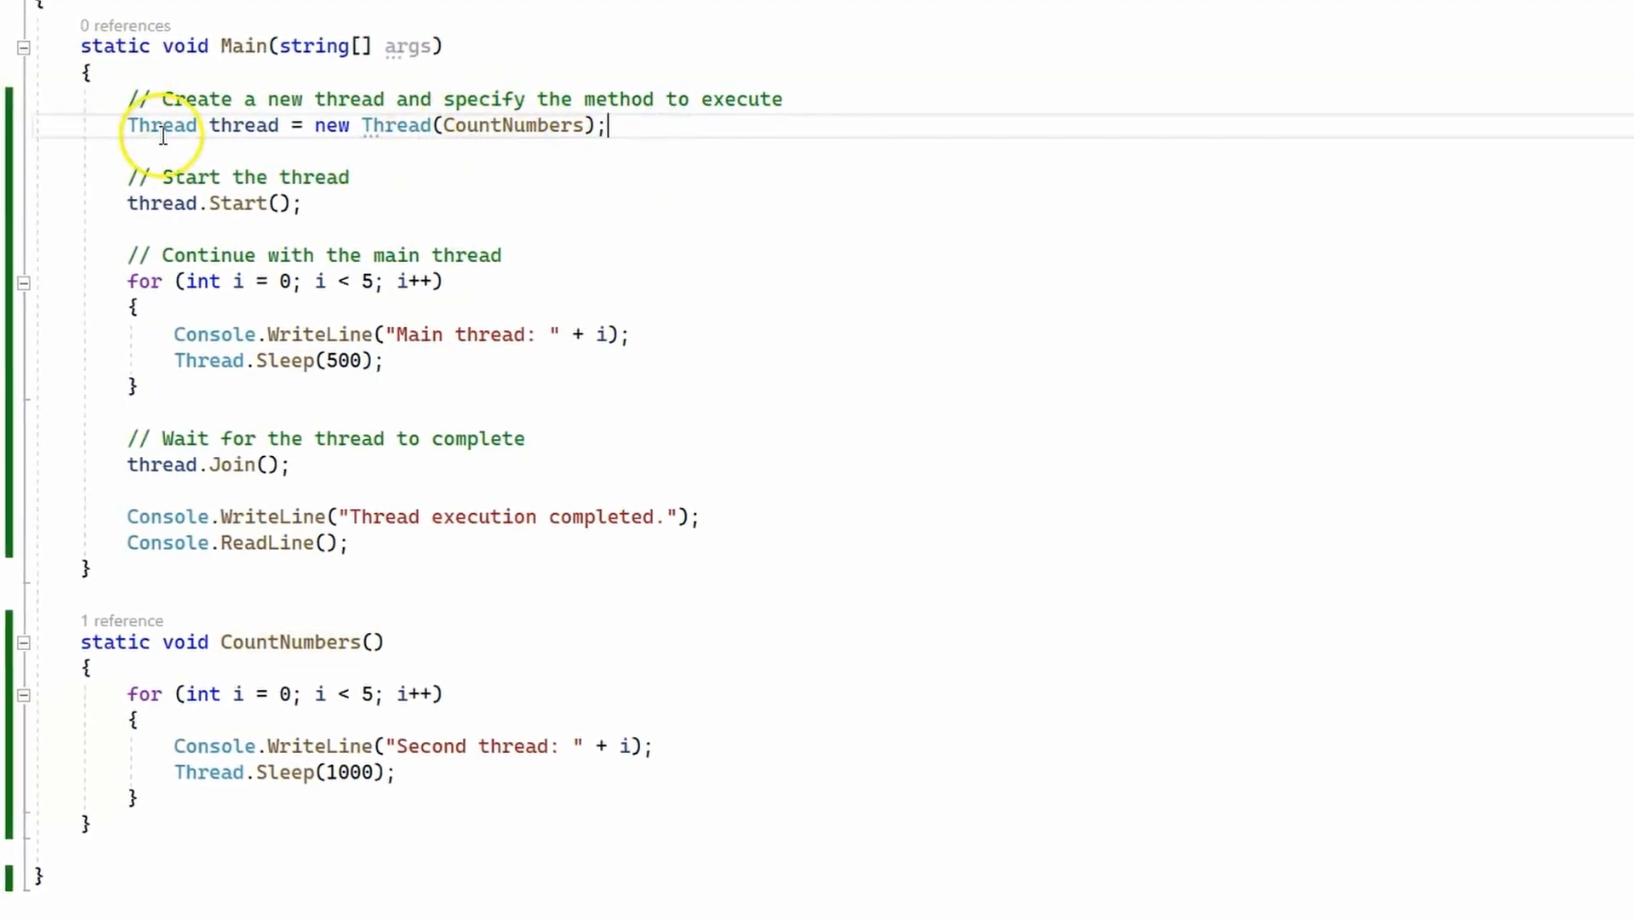
{"action": "mouse_move", "coordinate": [503, 126]}
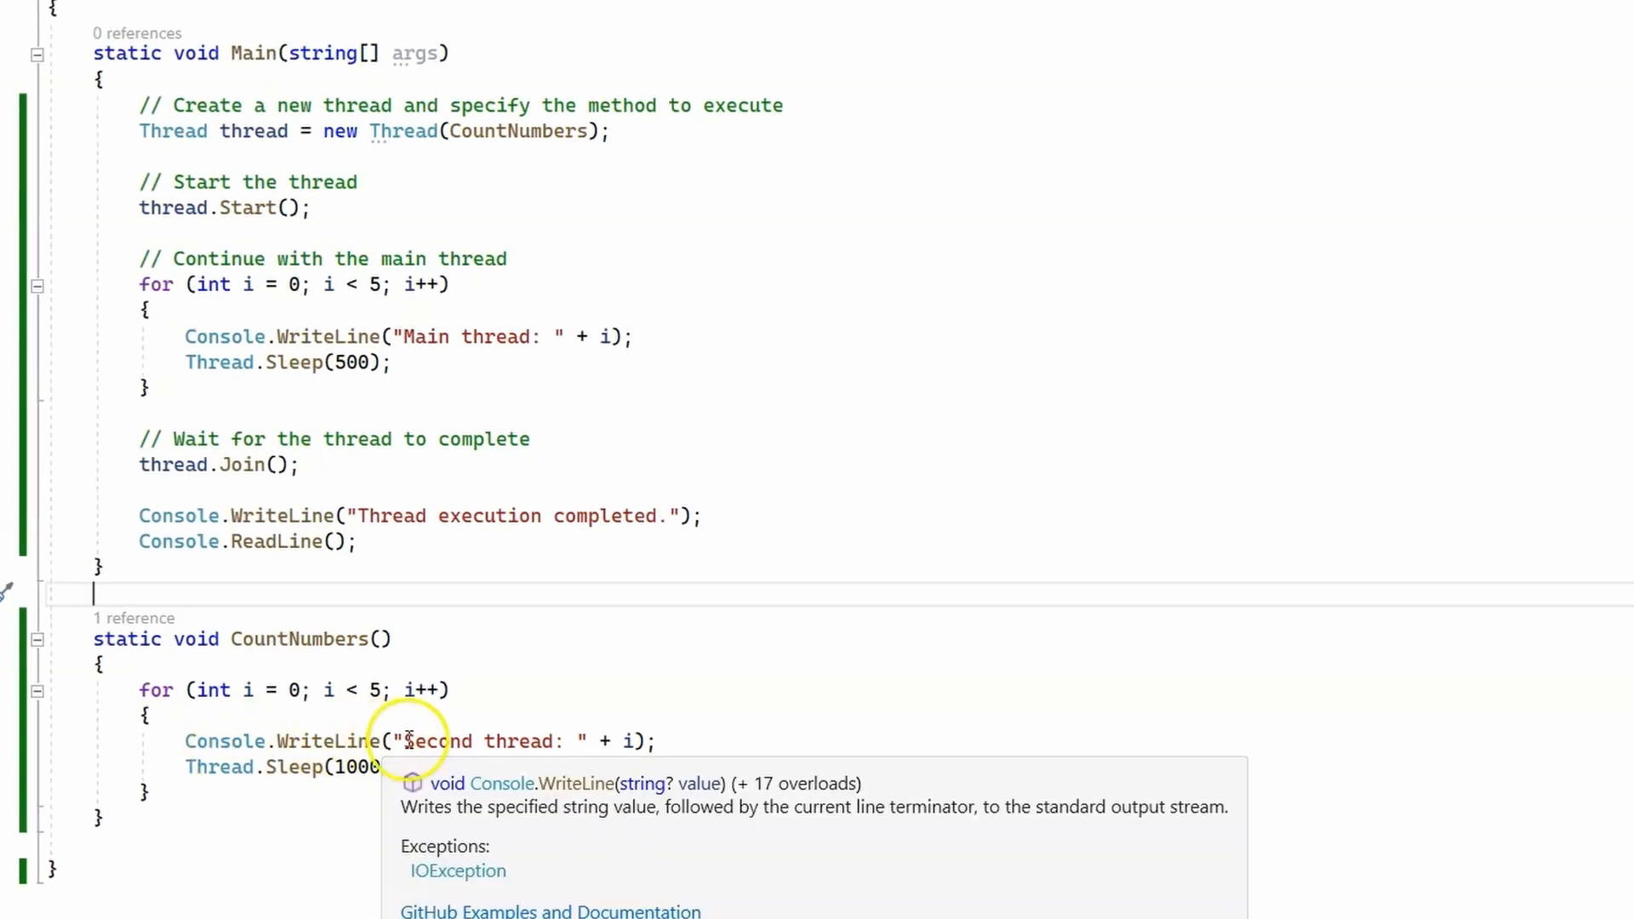
{"action": "mouse_move", "coordinate": [630, 738]}
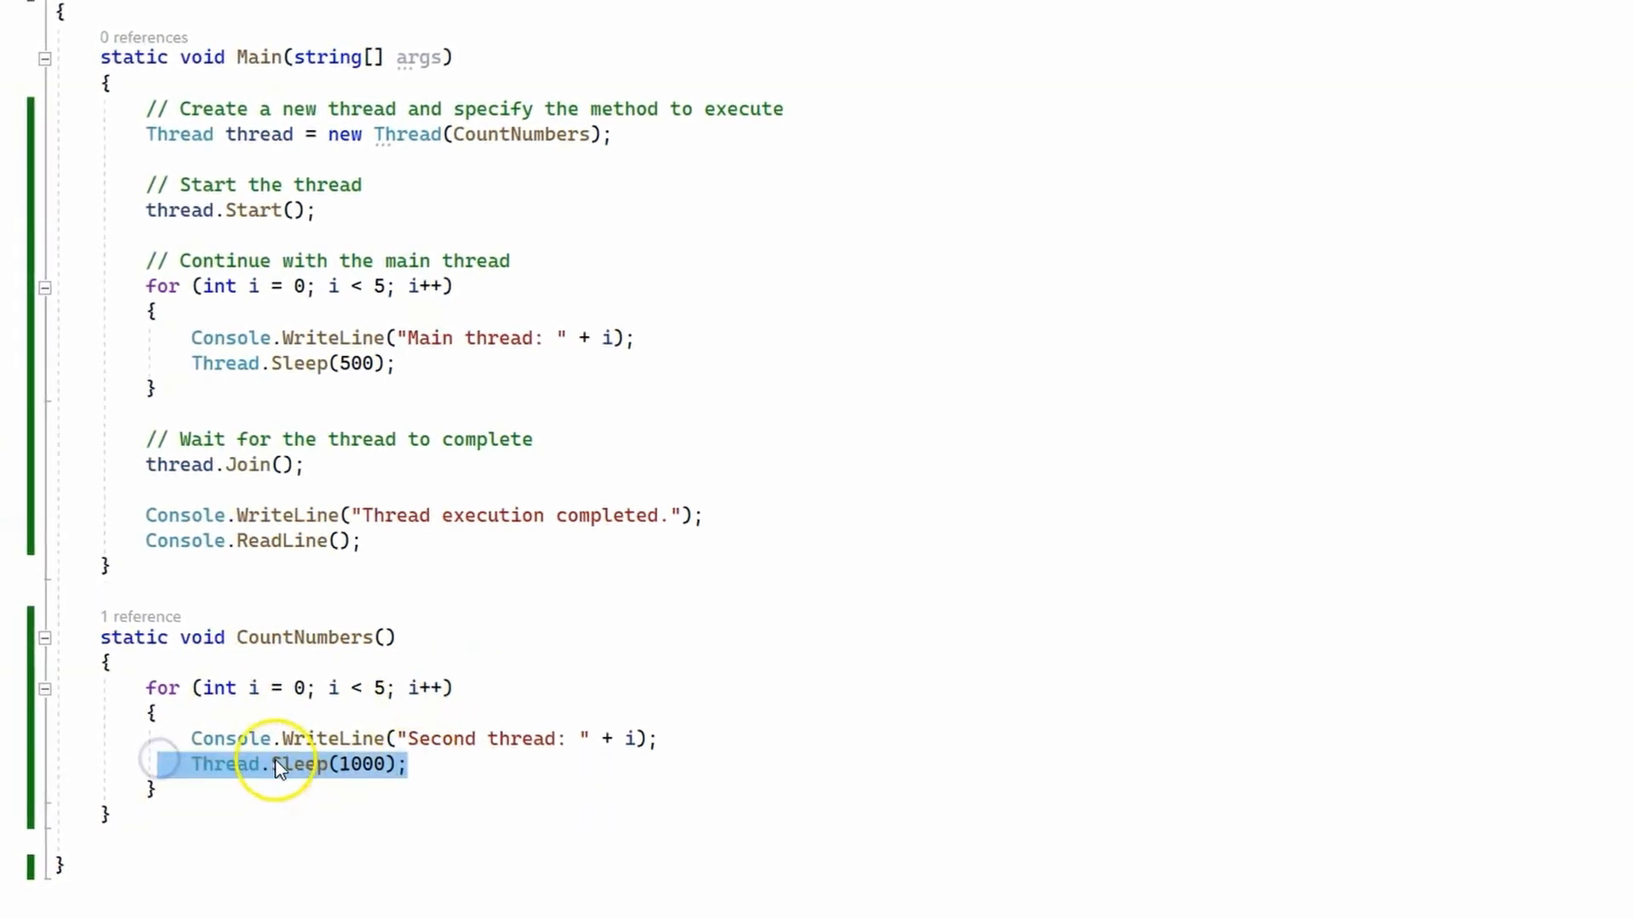
{"action": "mouse_move", "coordinate": [320, 764]}
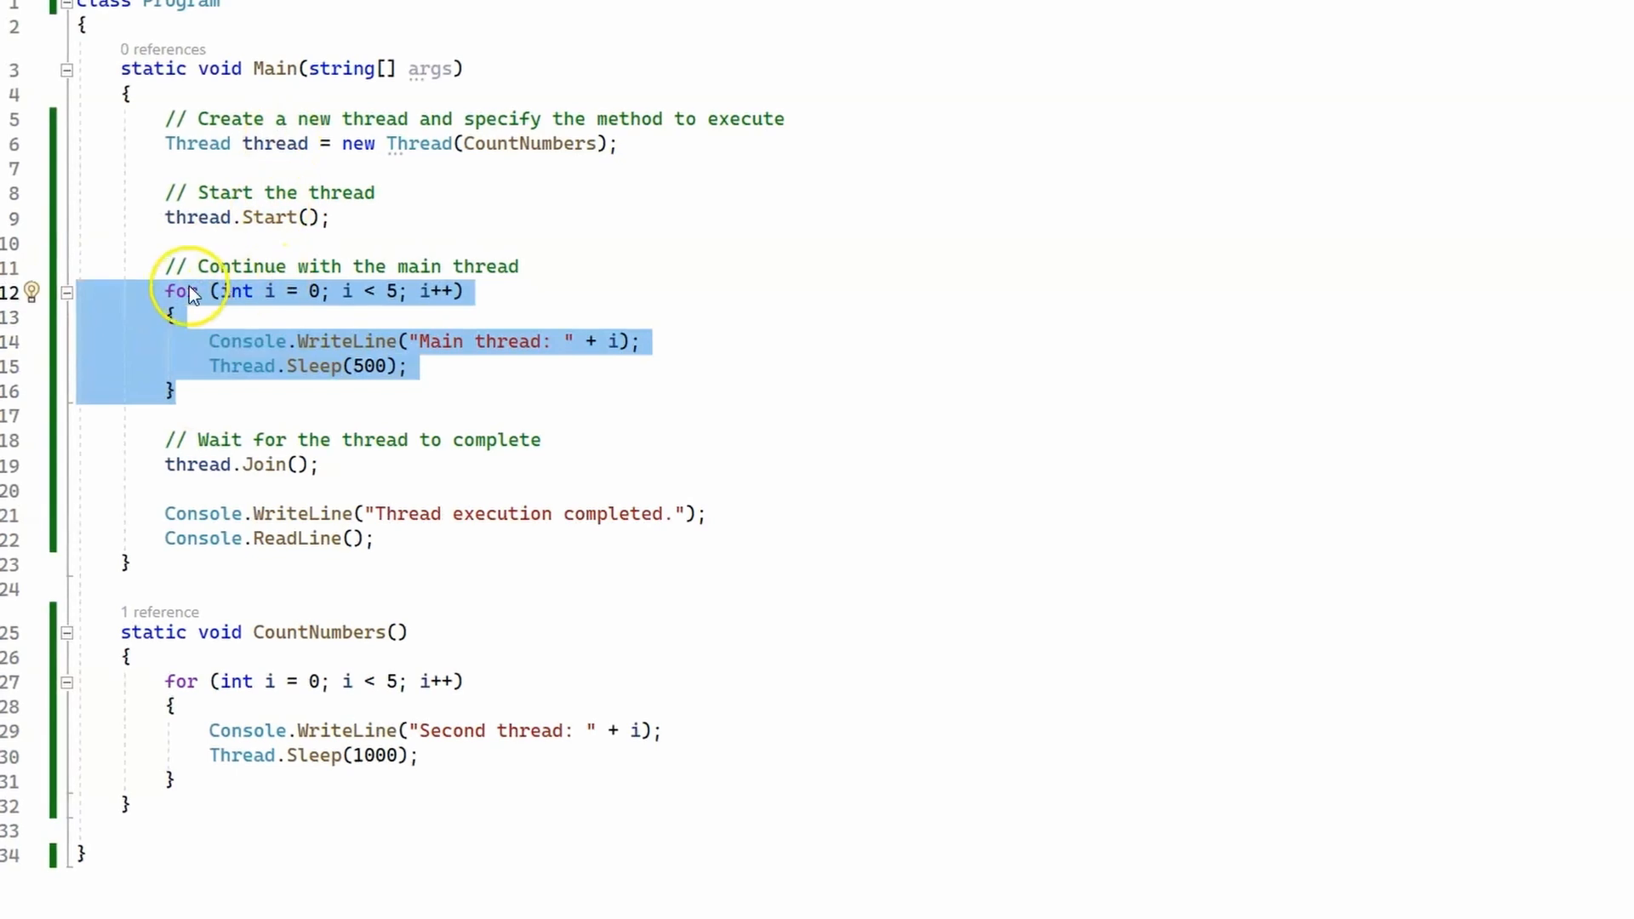
{"action": "mouse_move", "coordinate": [335, 436]}
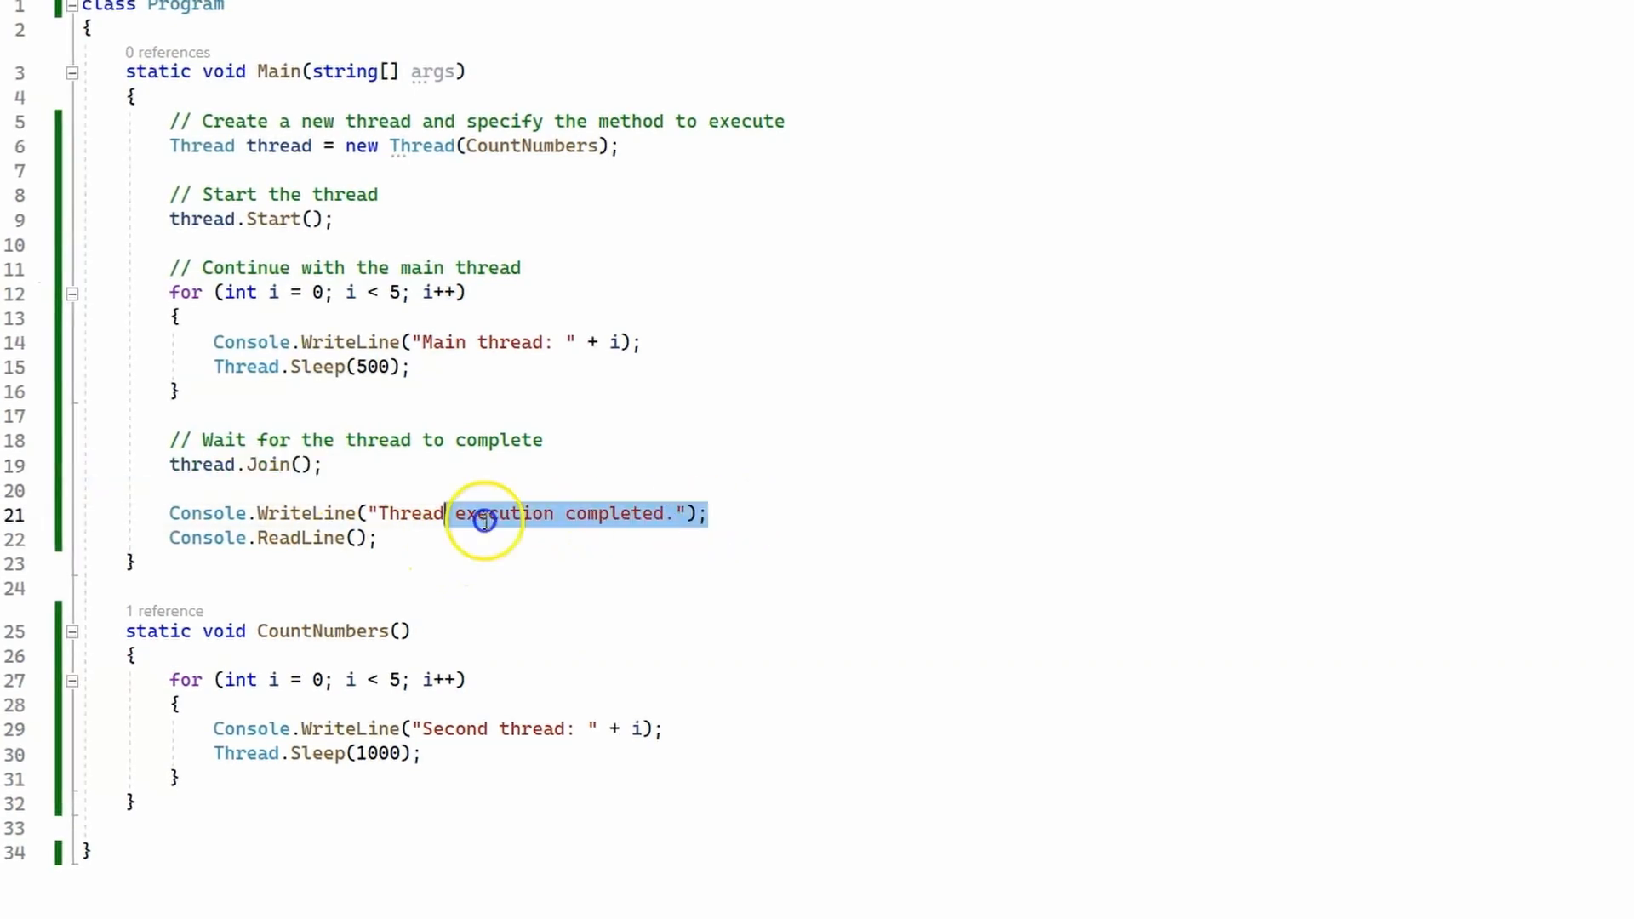
{"action": "left_click", "coordinate": [417, 546]}
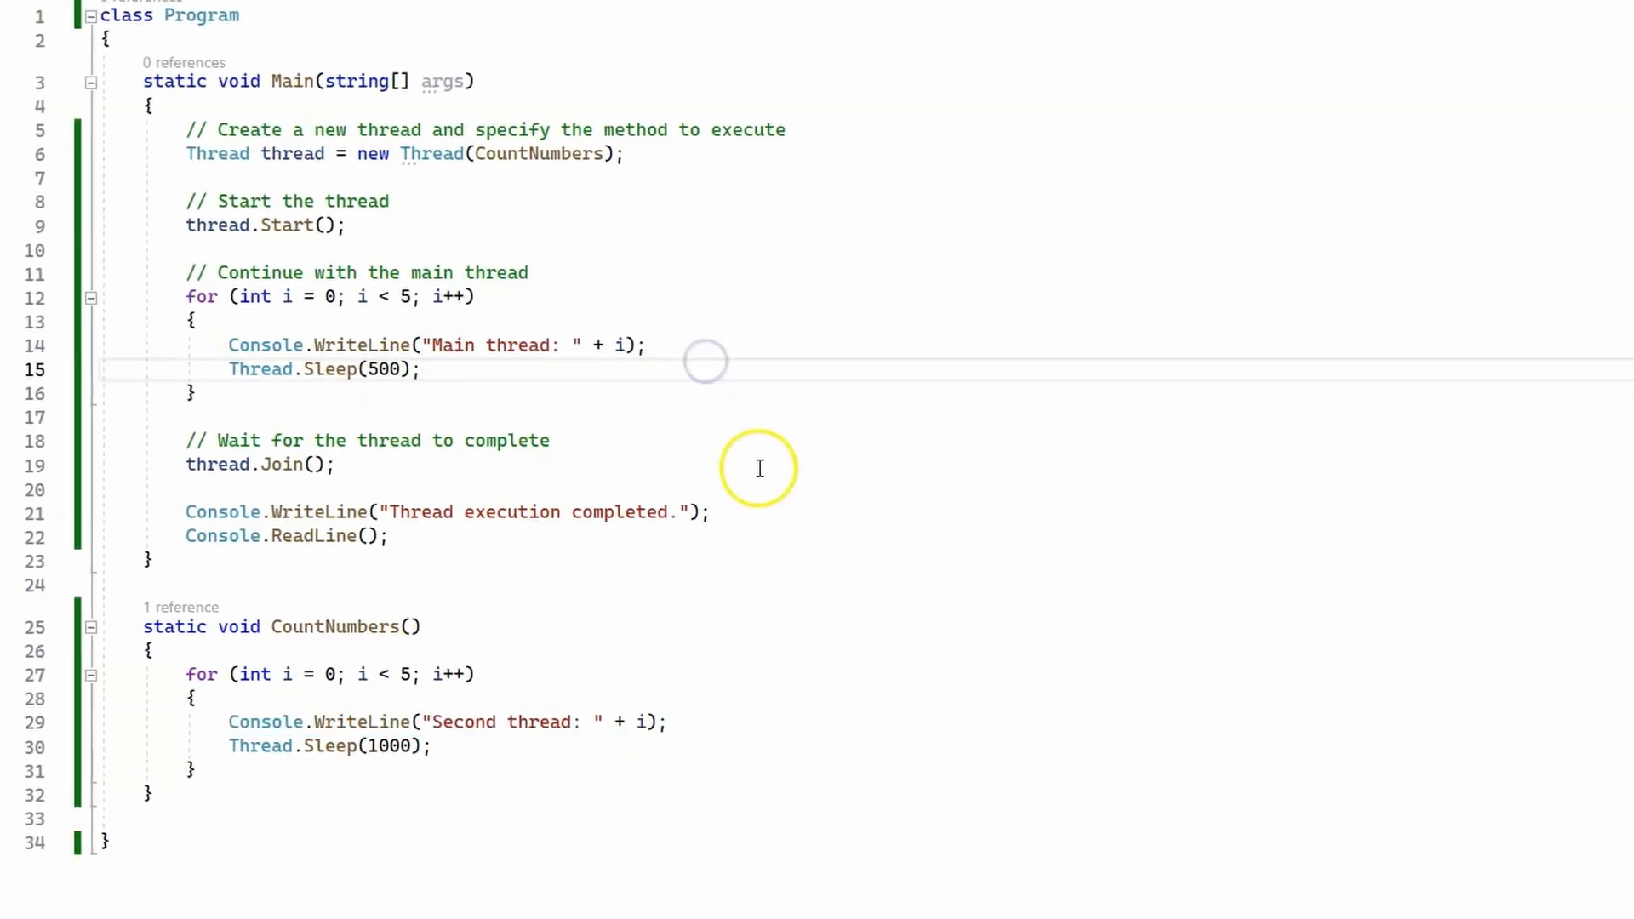
{"action": "triple_click", "coordinate": [440, 722]}
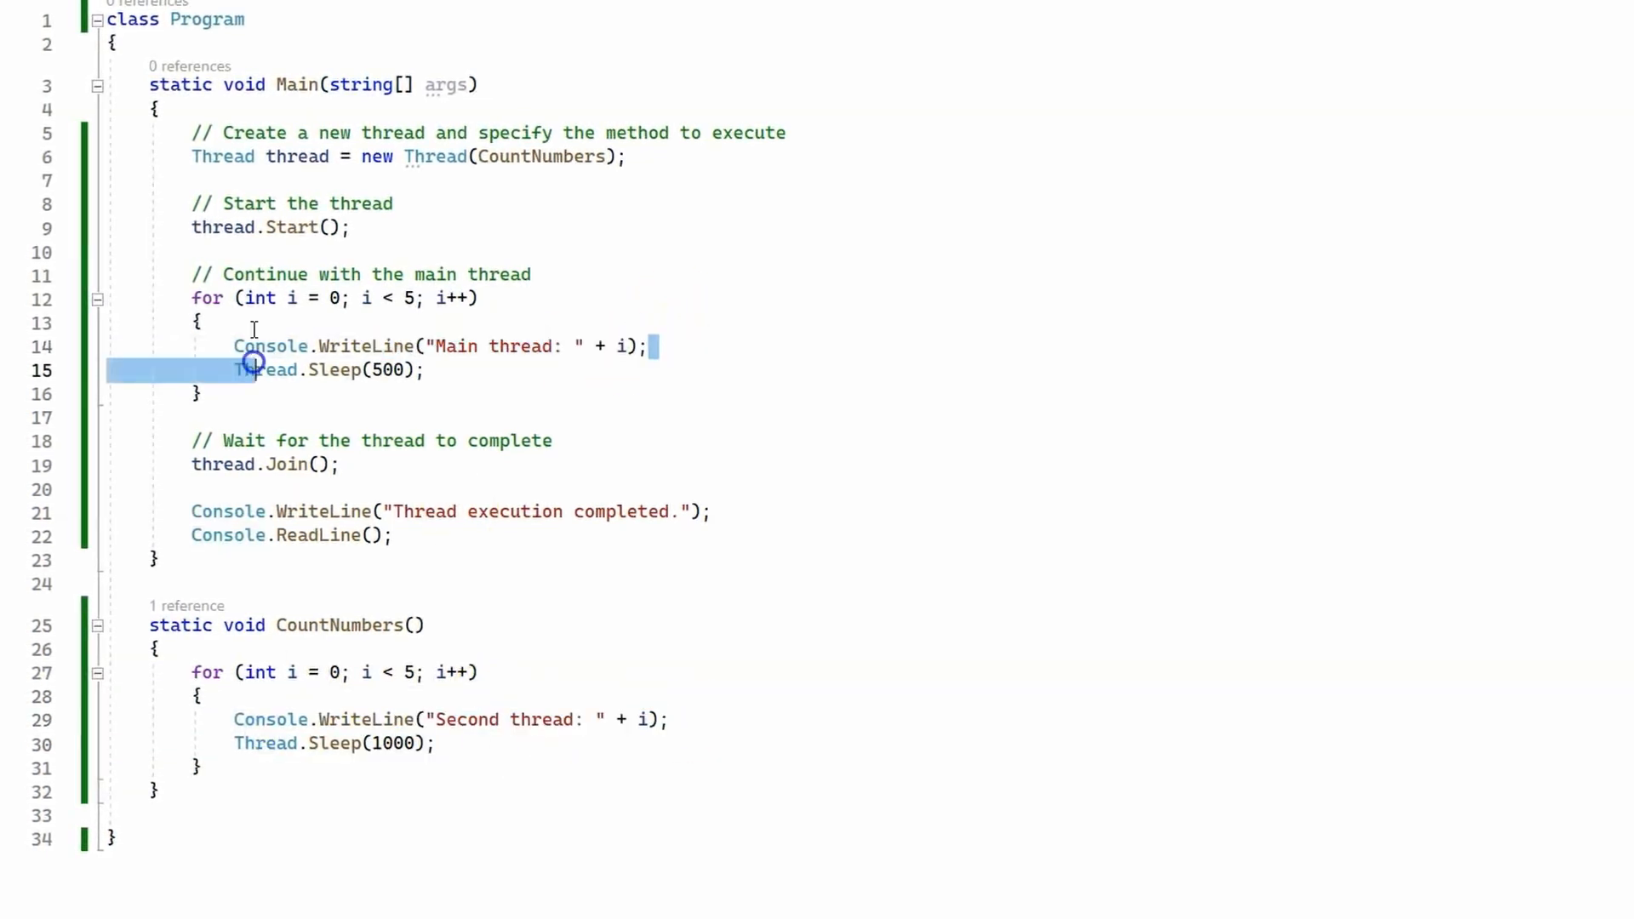
{"action": "mouse_move", "coordinate": [349, 370]}
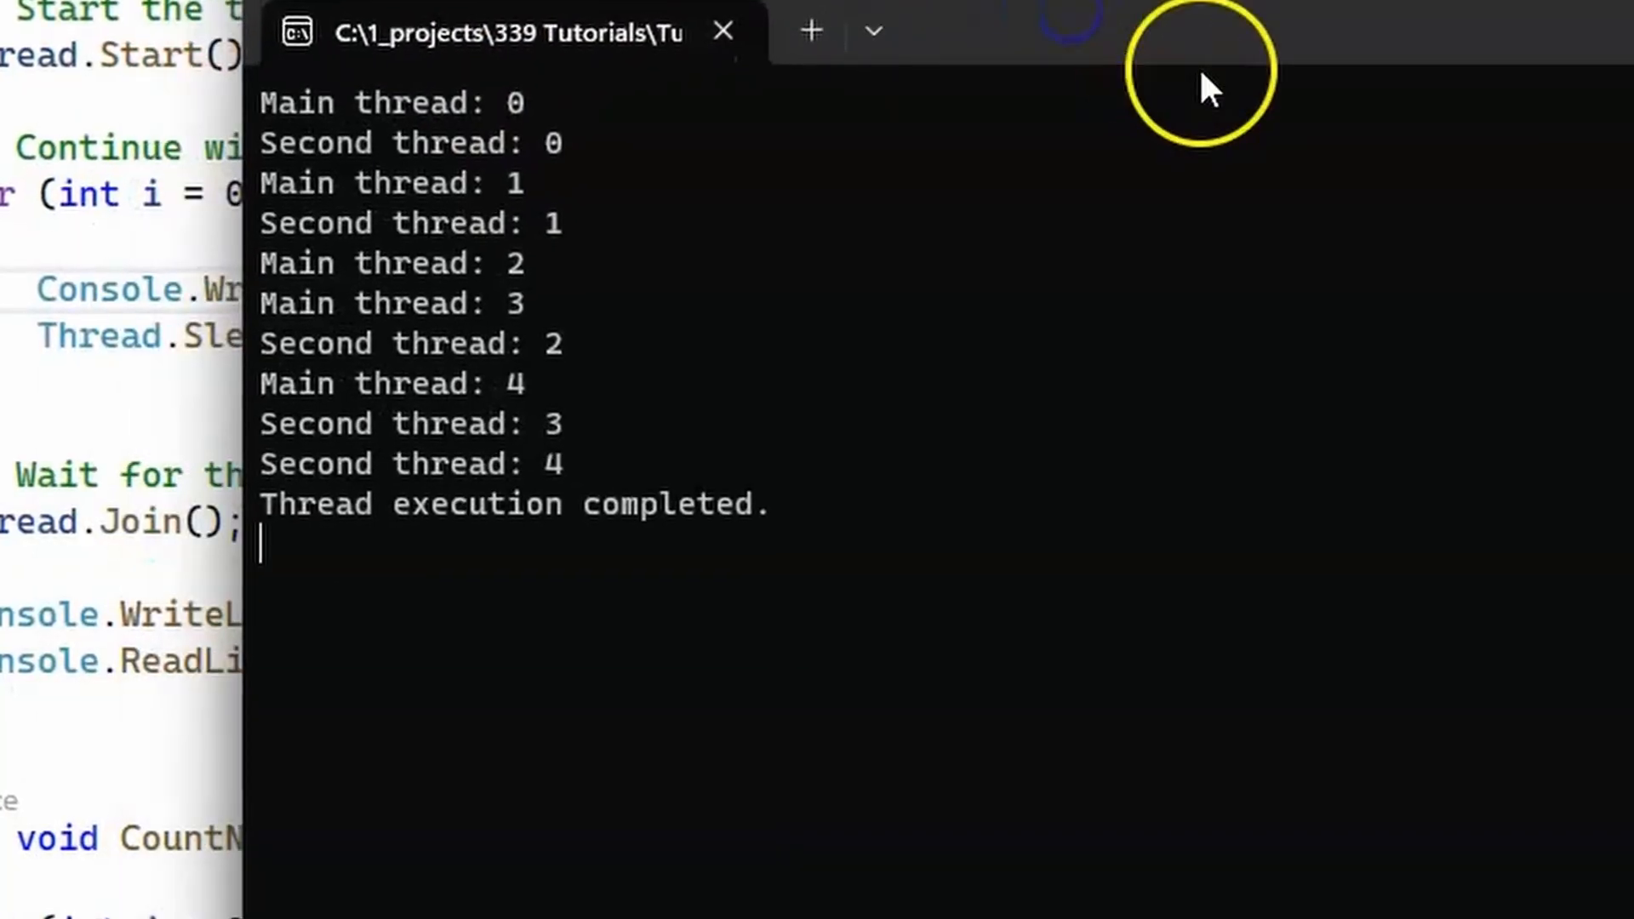
{"action": "mouse_move", "coordinate": [355, 166]}
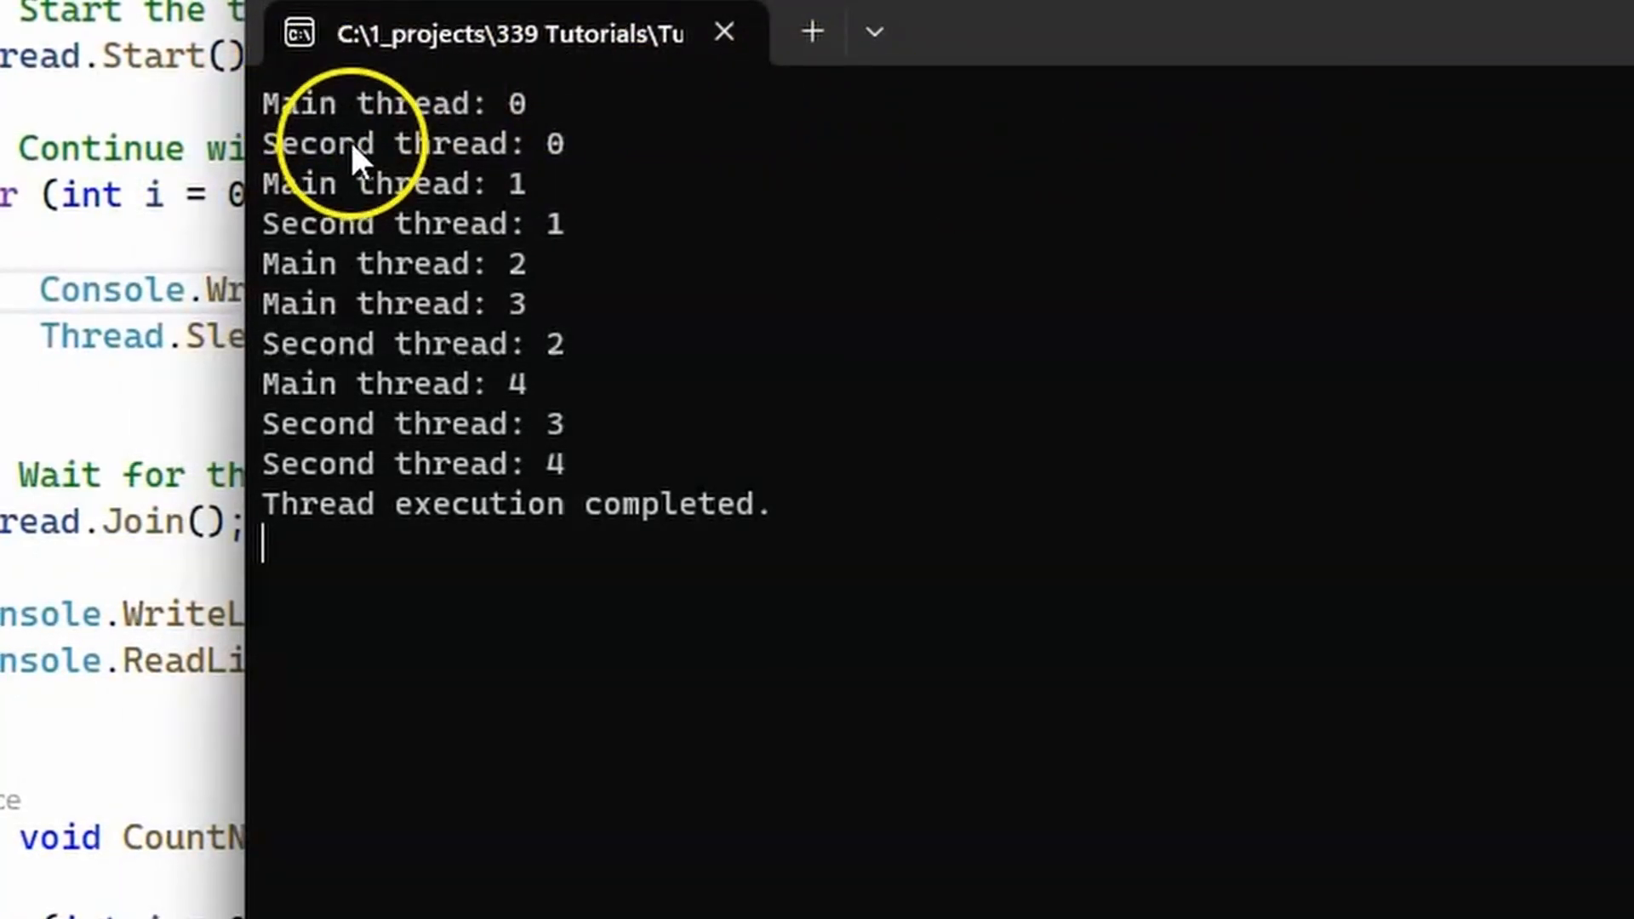
{"action": "mouse_move", "coordinate": [459, 336]}
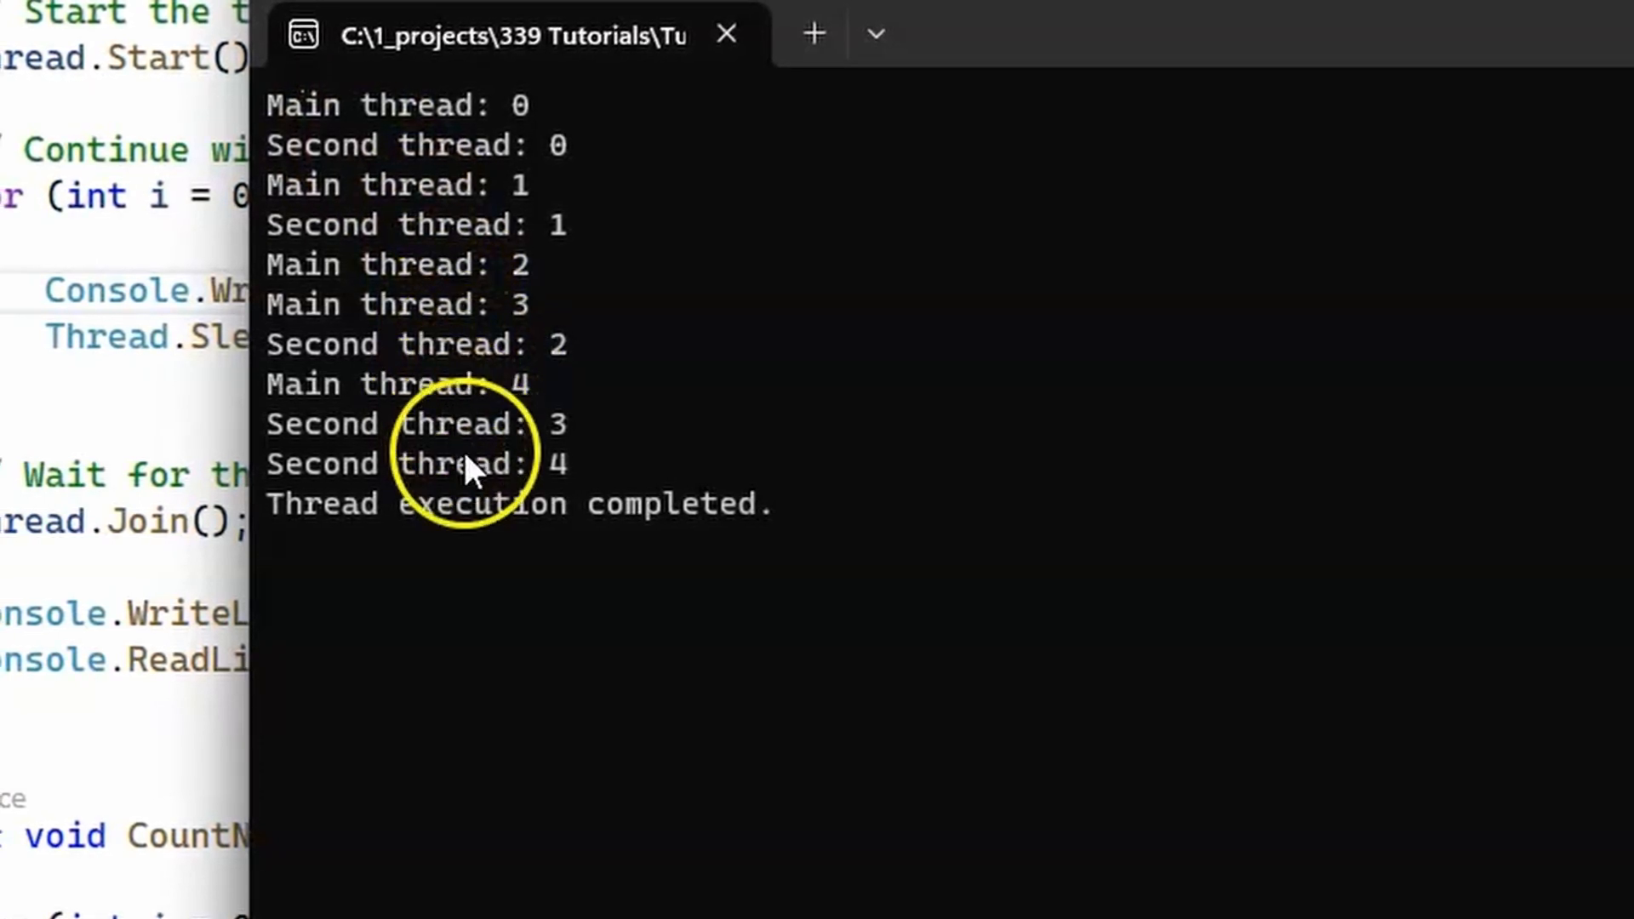
{"action": "mouse_move", "coordinate": [934, 576]}
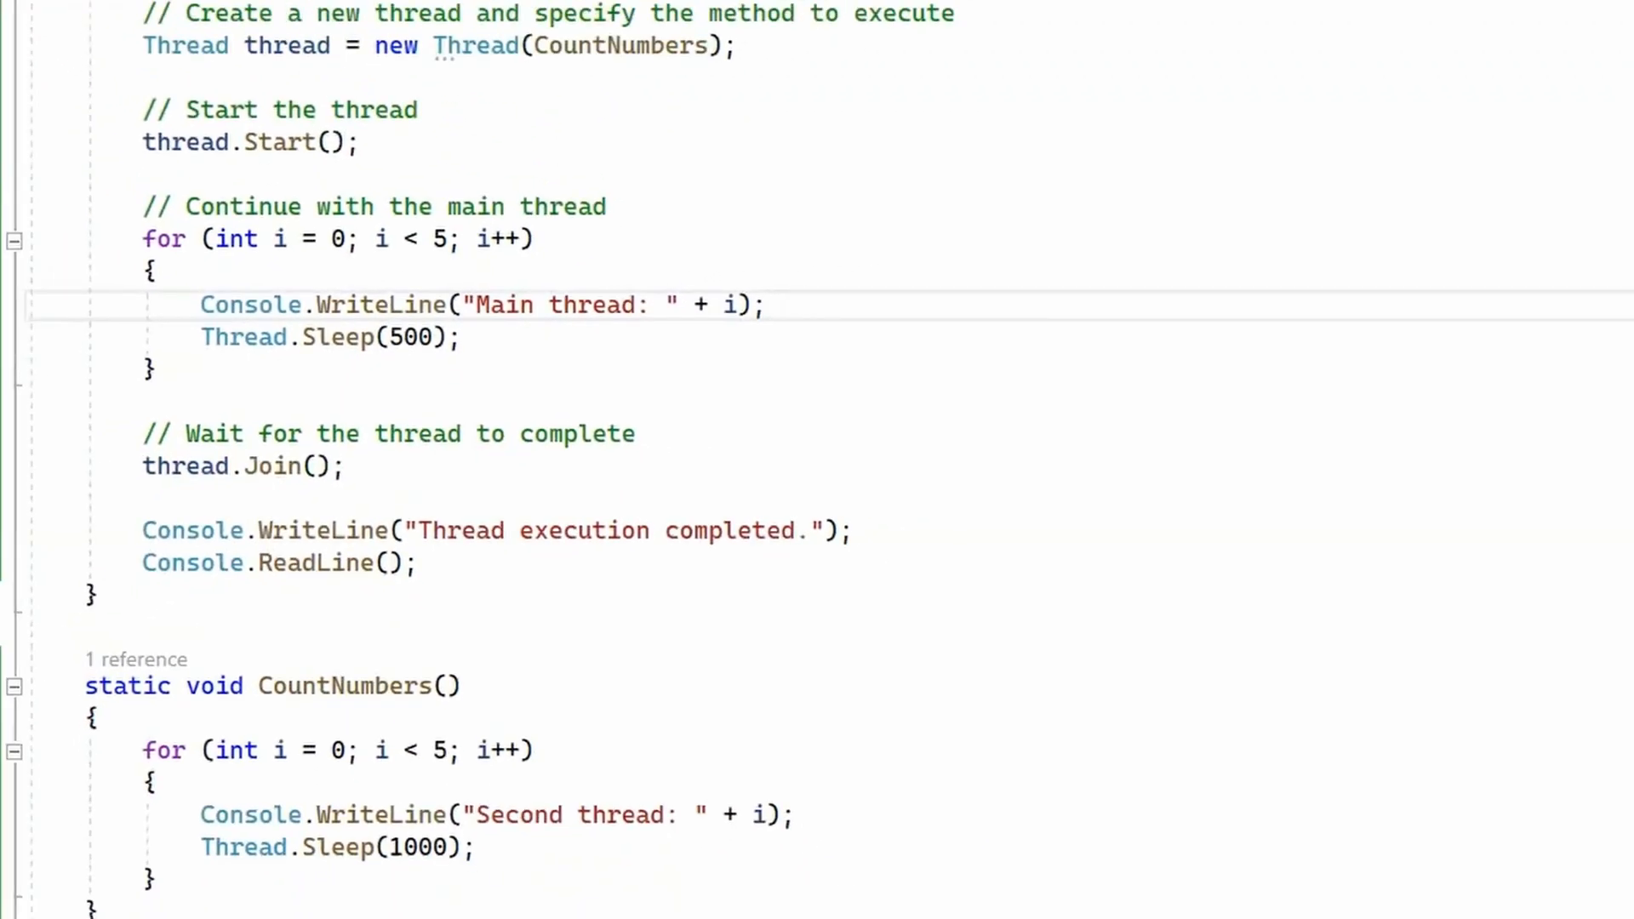
Dismiss the second run's console output to get back to the threading code
{"action": "left_click", "coordinate": [414, 171]}
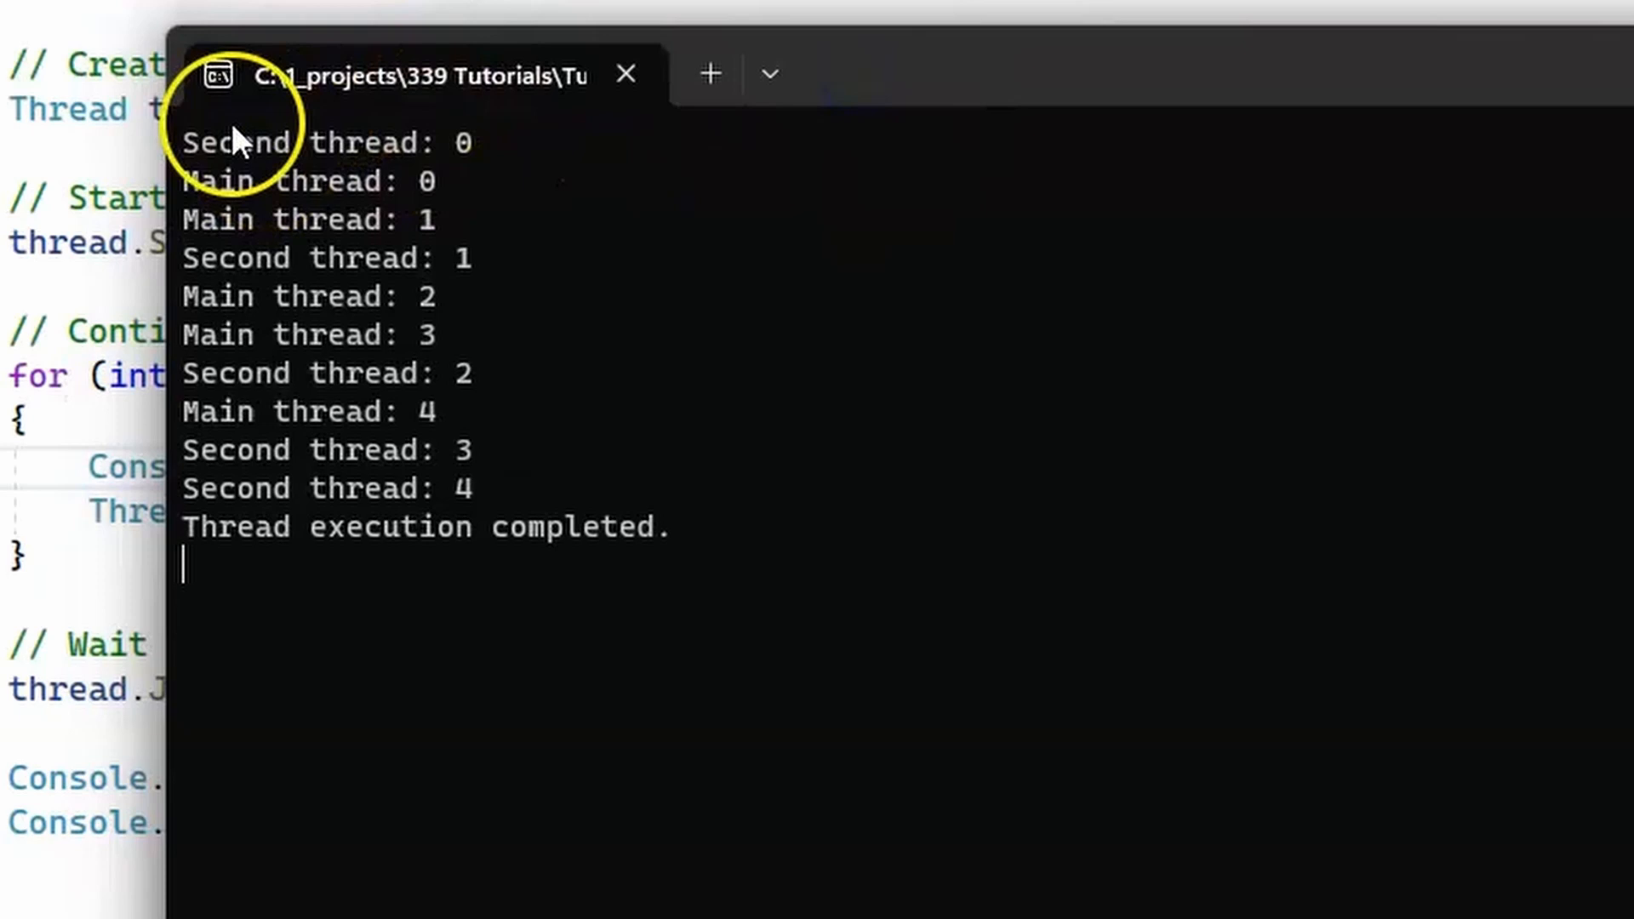
{"action": "mouse_move", "coordinate": [186, 208]}
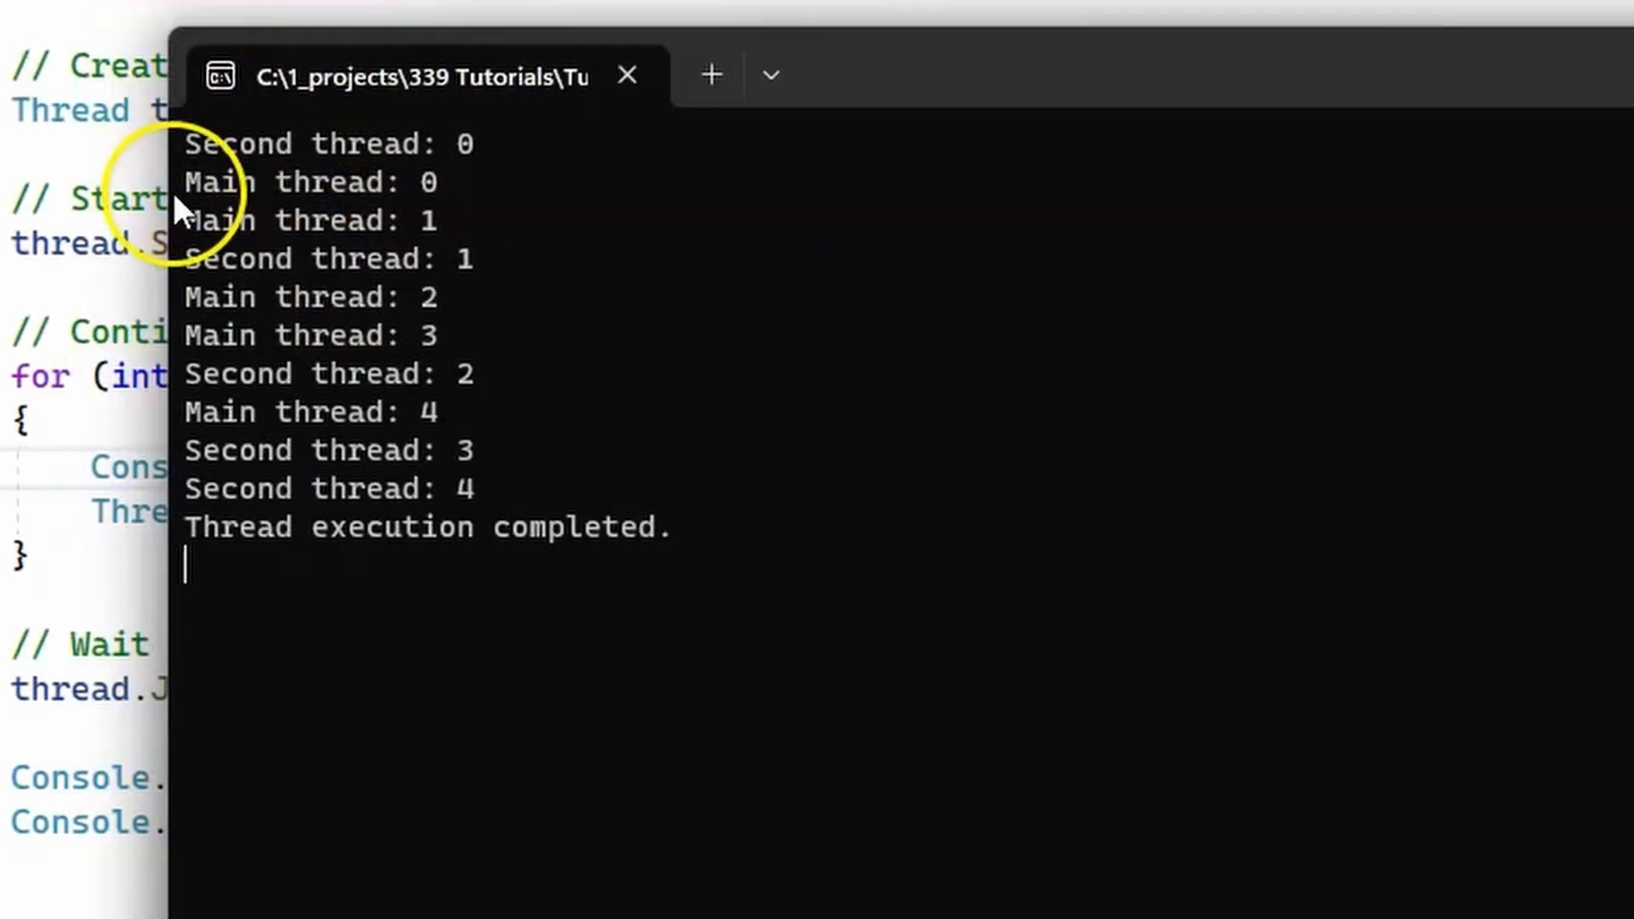
{"action": "mouse_move", "coordinate": [374, 220]}
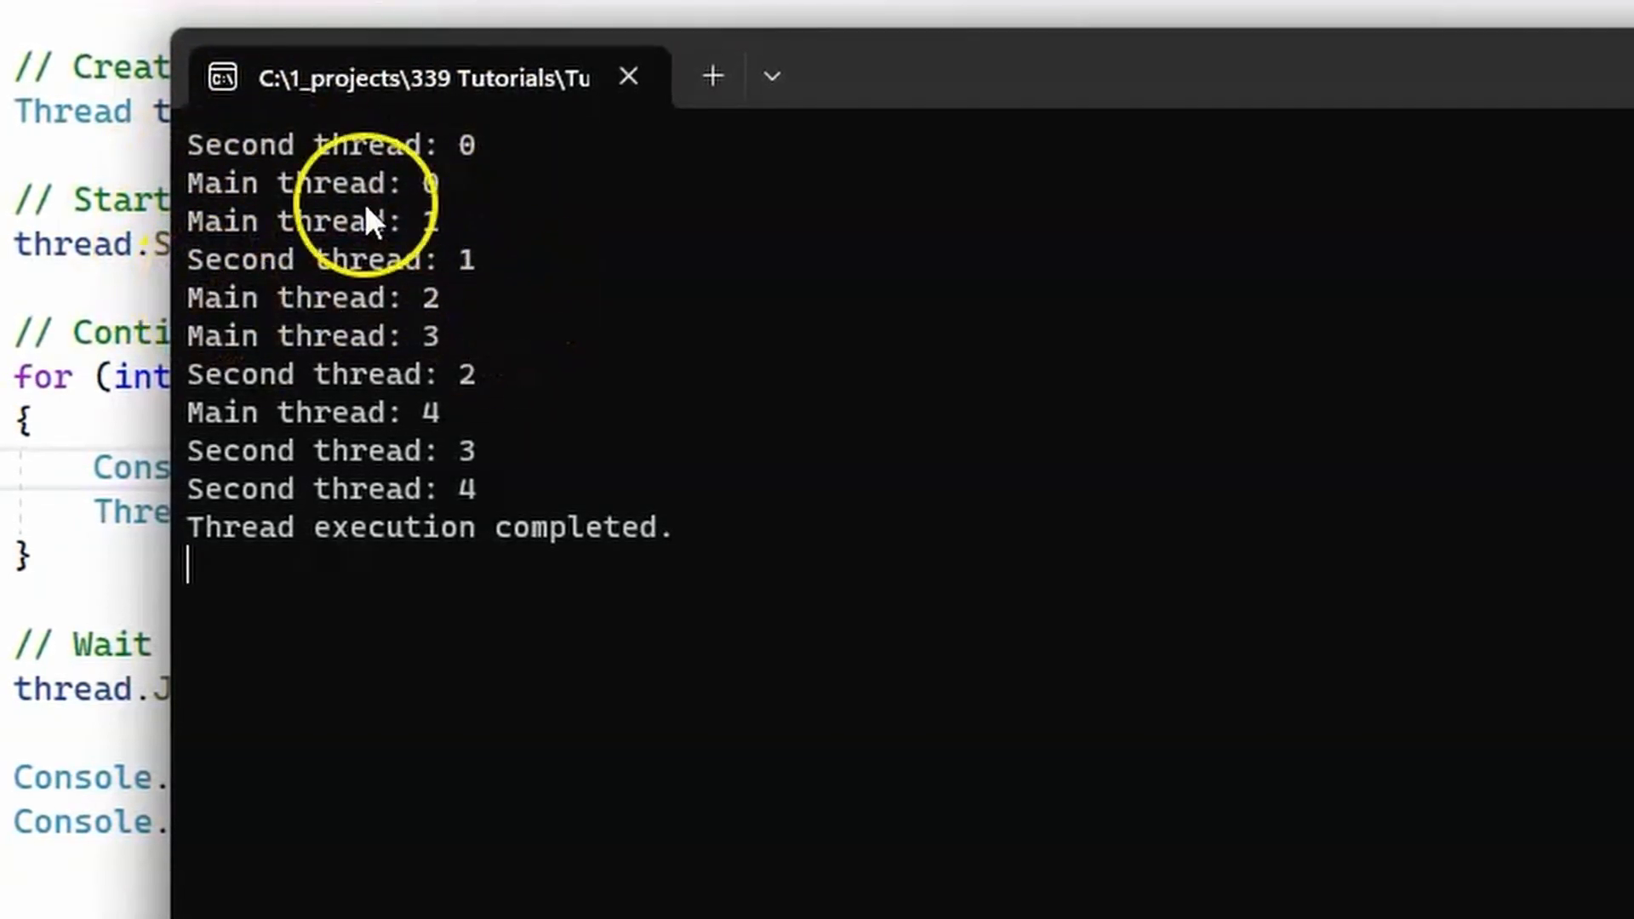
{"action": "mouse_move", "coordinate": [1021, 624]}
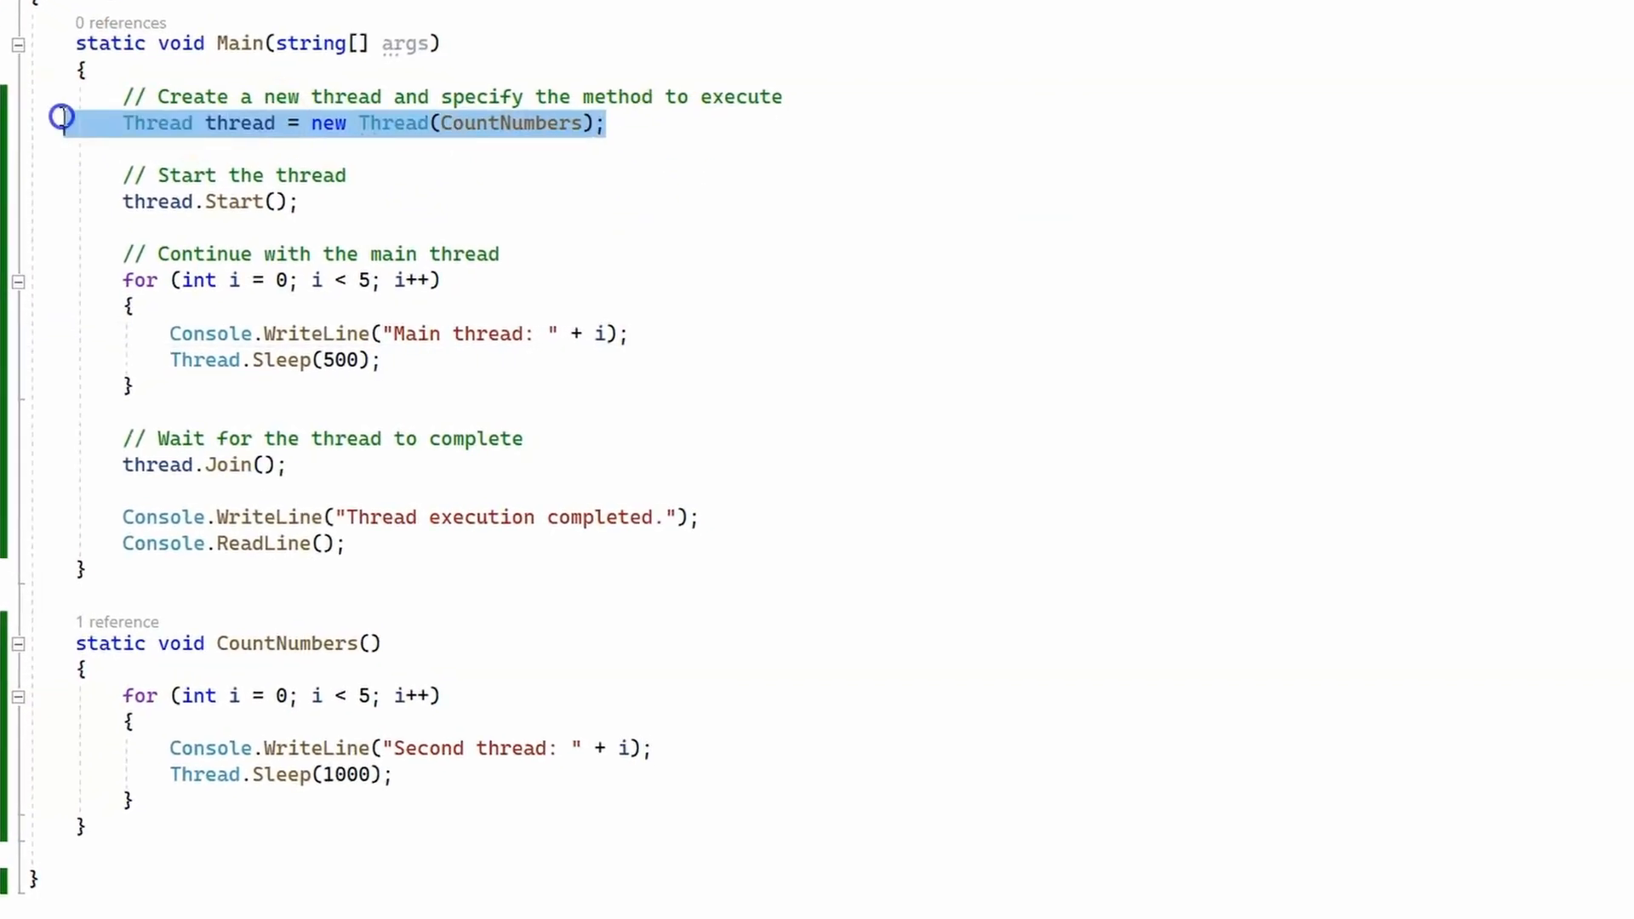
{"action": "mouse_move", "coordinate": [263, 258]}
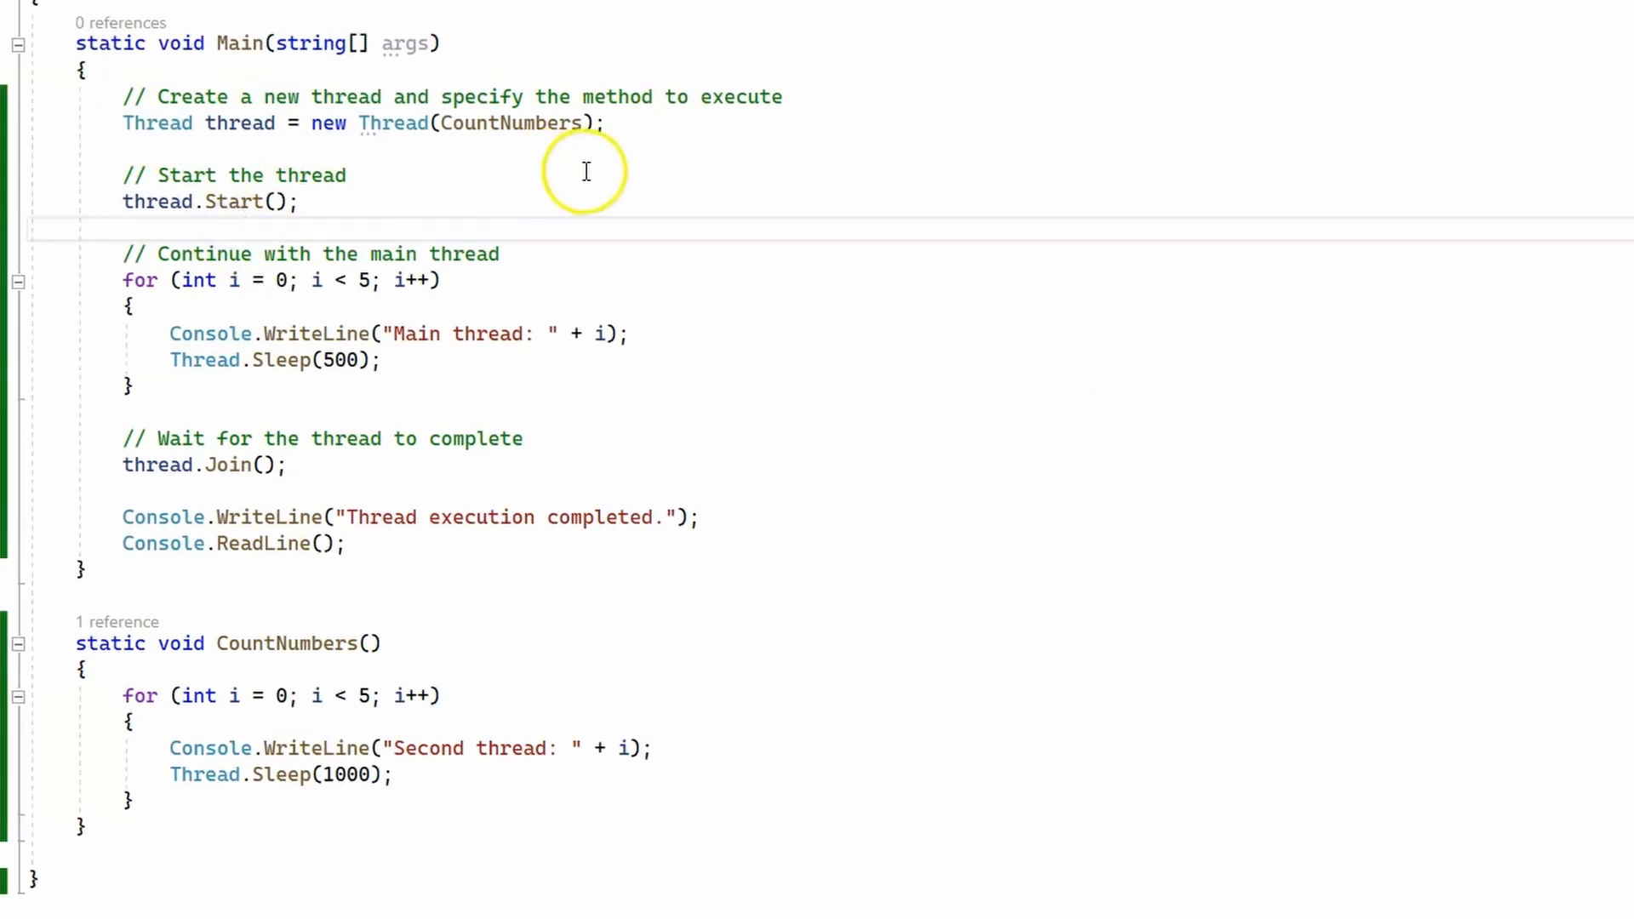
{"action": "left_click", "coordinate": [124, 227]}
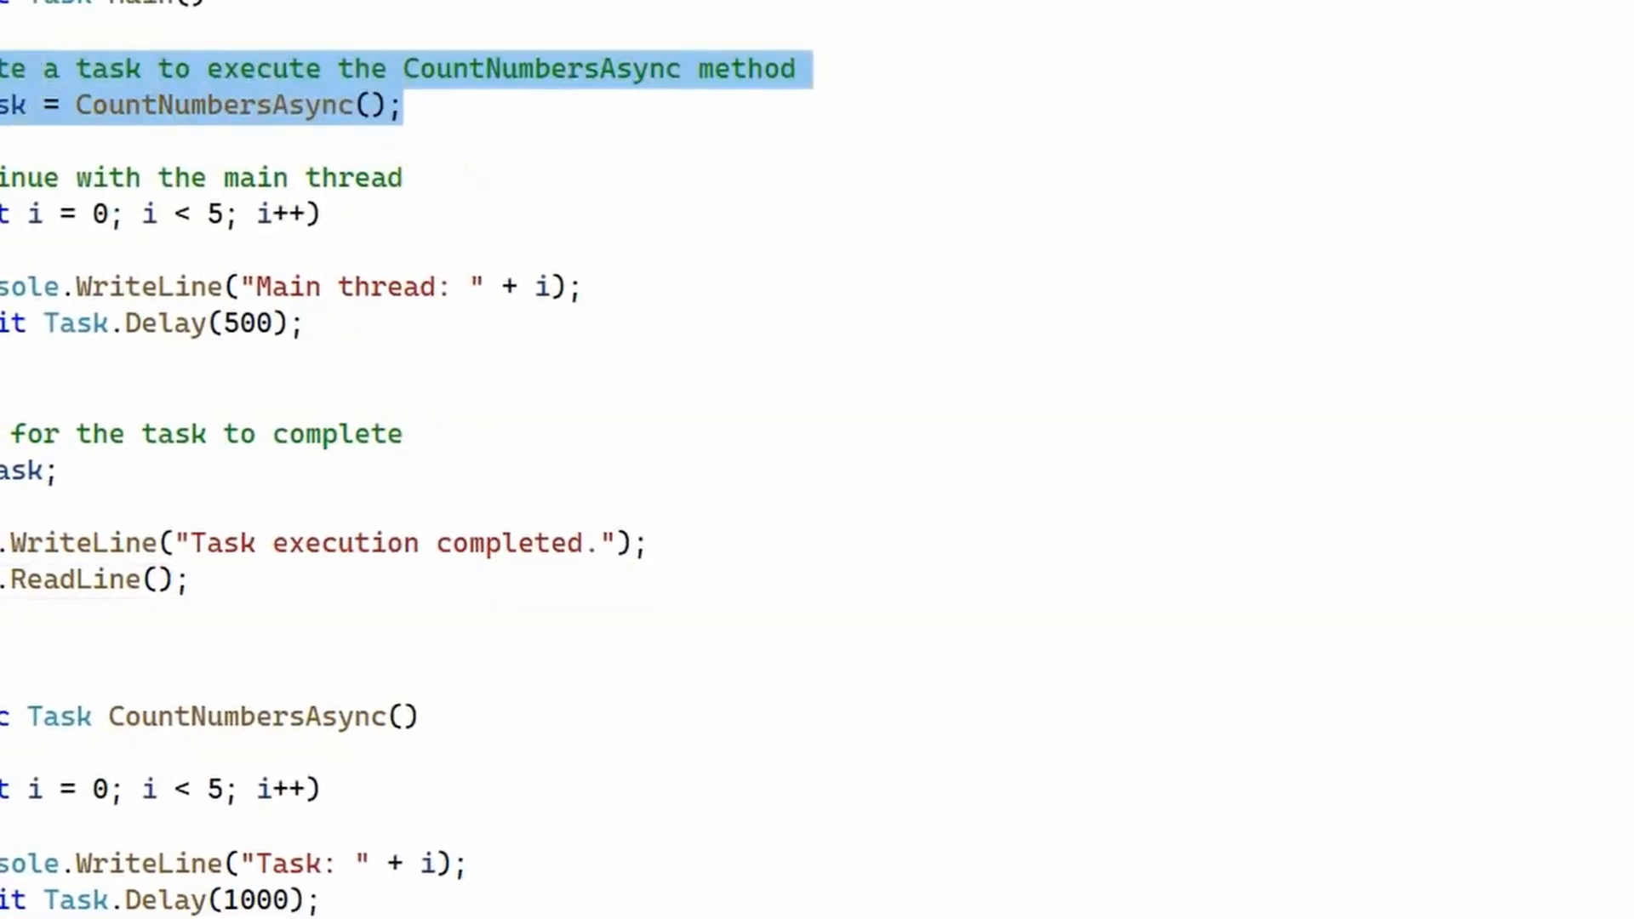
{"action": "mouse_move", "coordinate": [174, 714]}
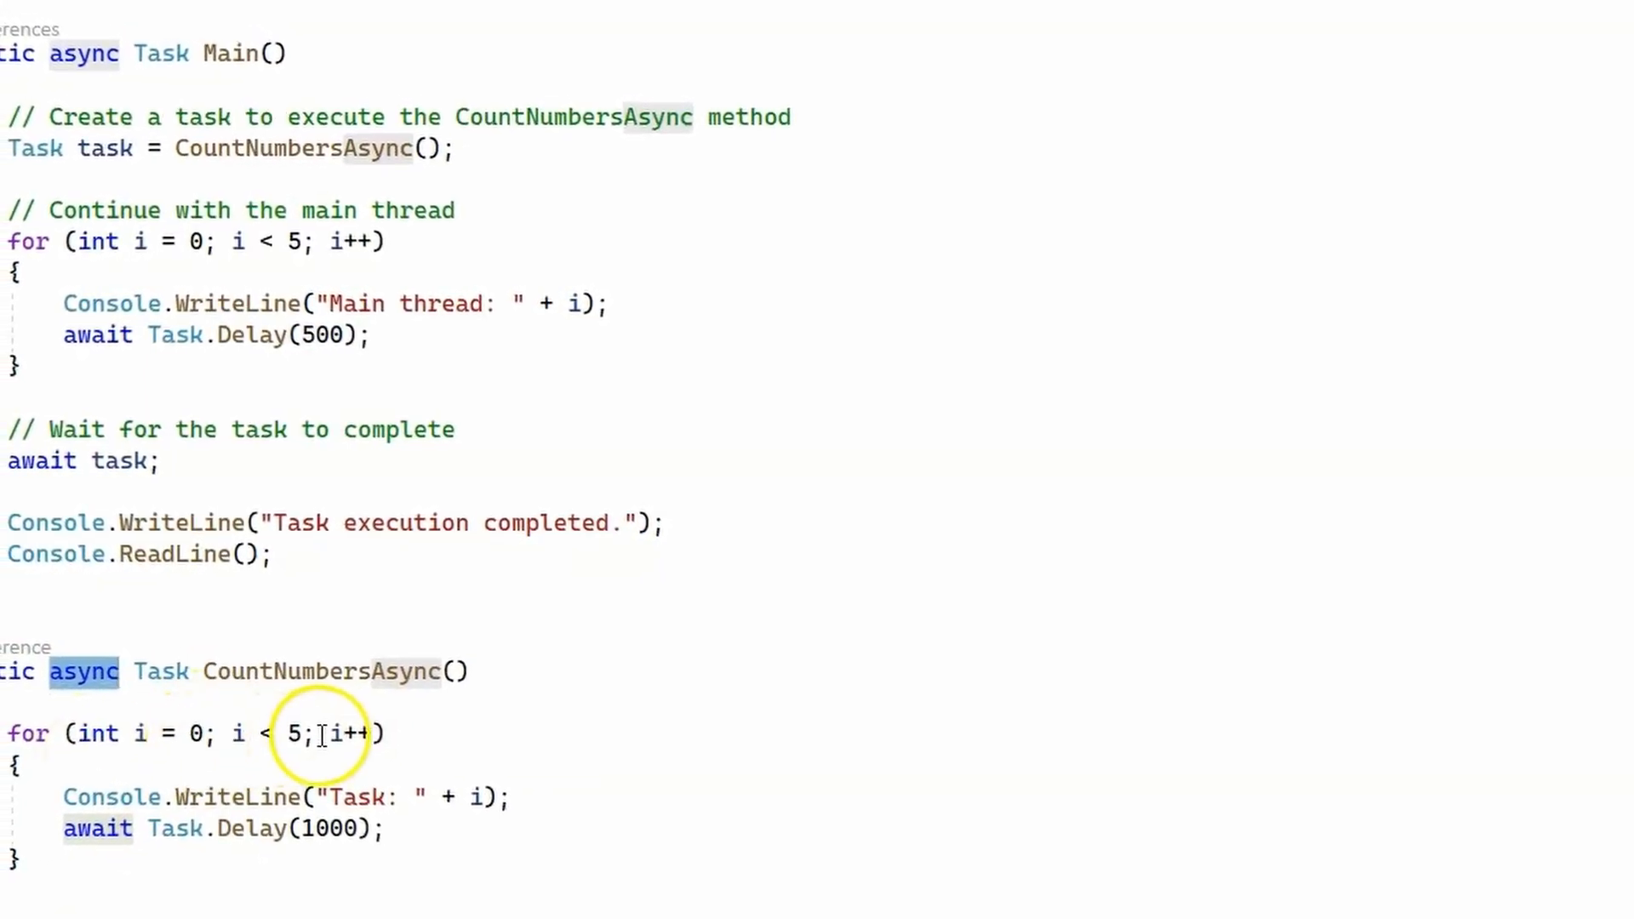
{"action": "mouse_move", "coordinate": [109, 819]}
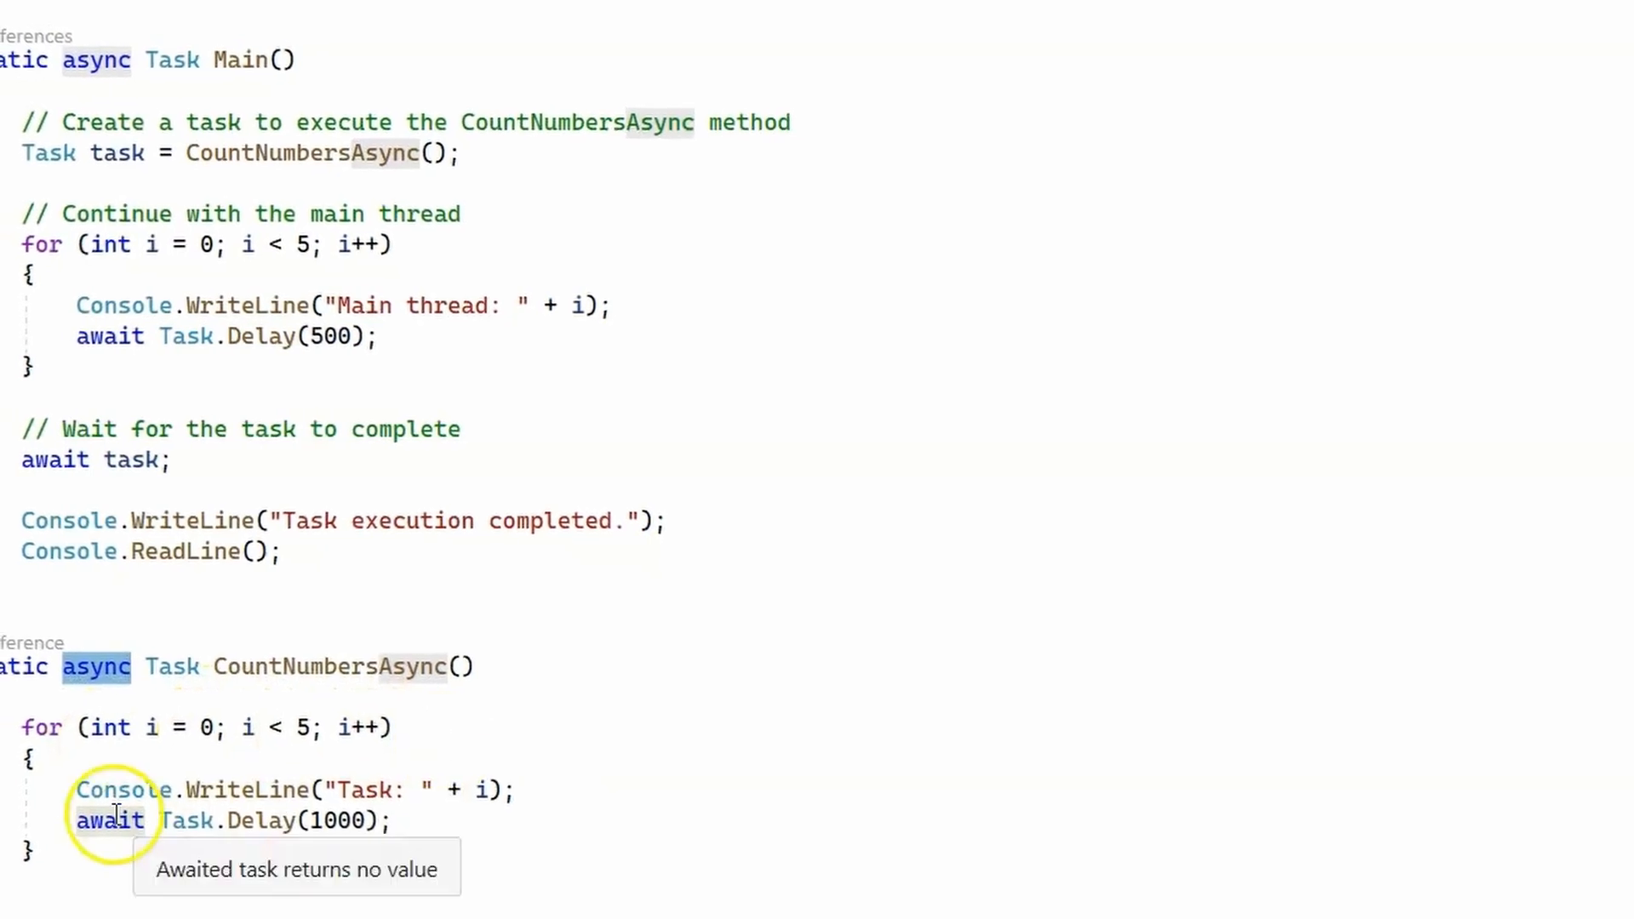
{"action": "mouse_move", "coordinate": [342, 780]}
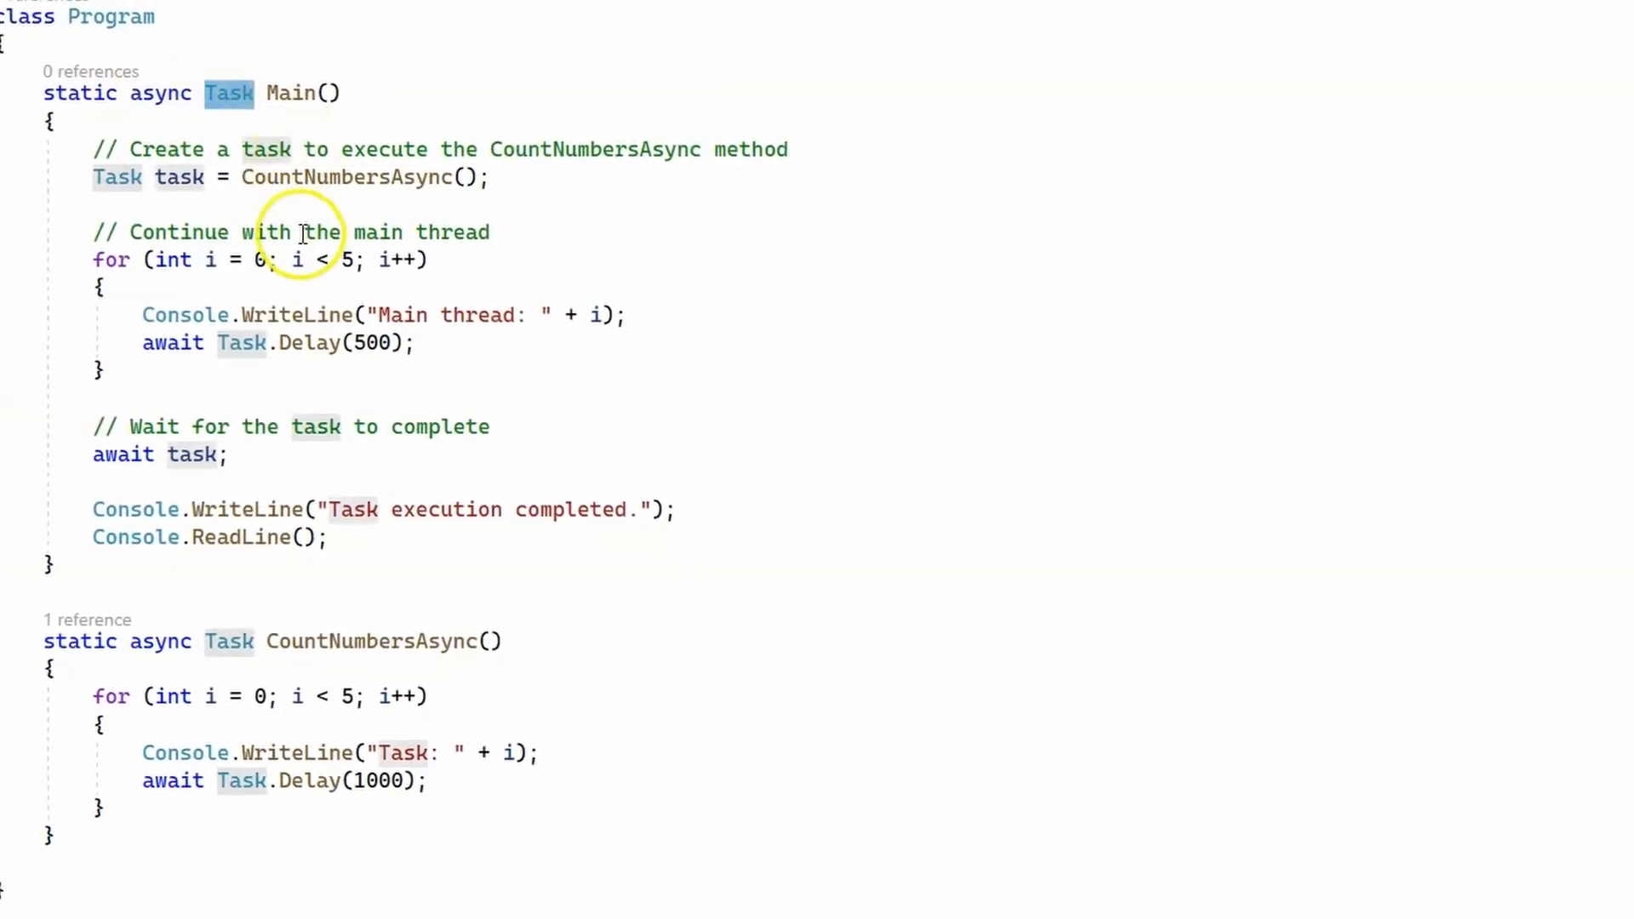
{"action": "mouse_move", "coordinate": [136, 454]}
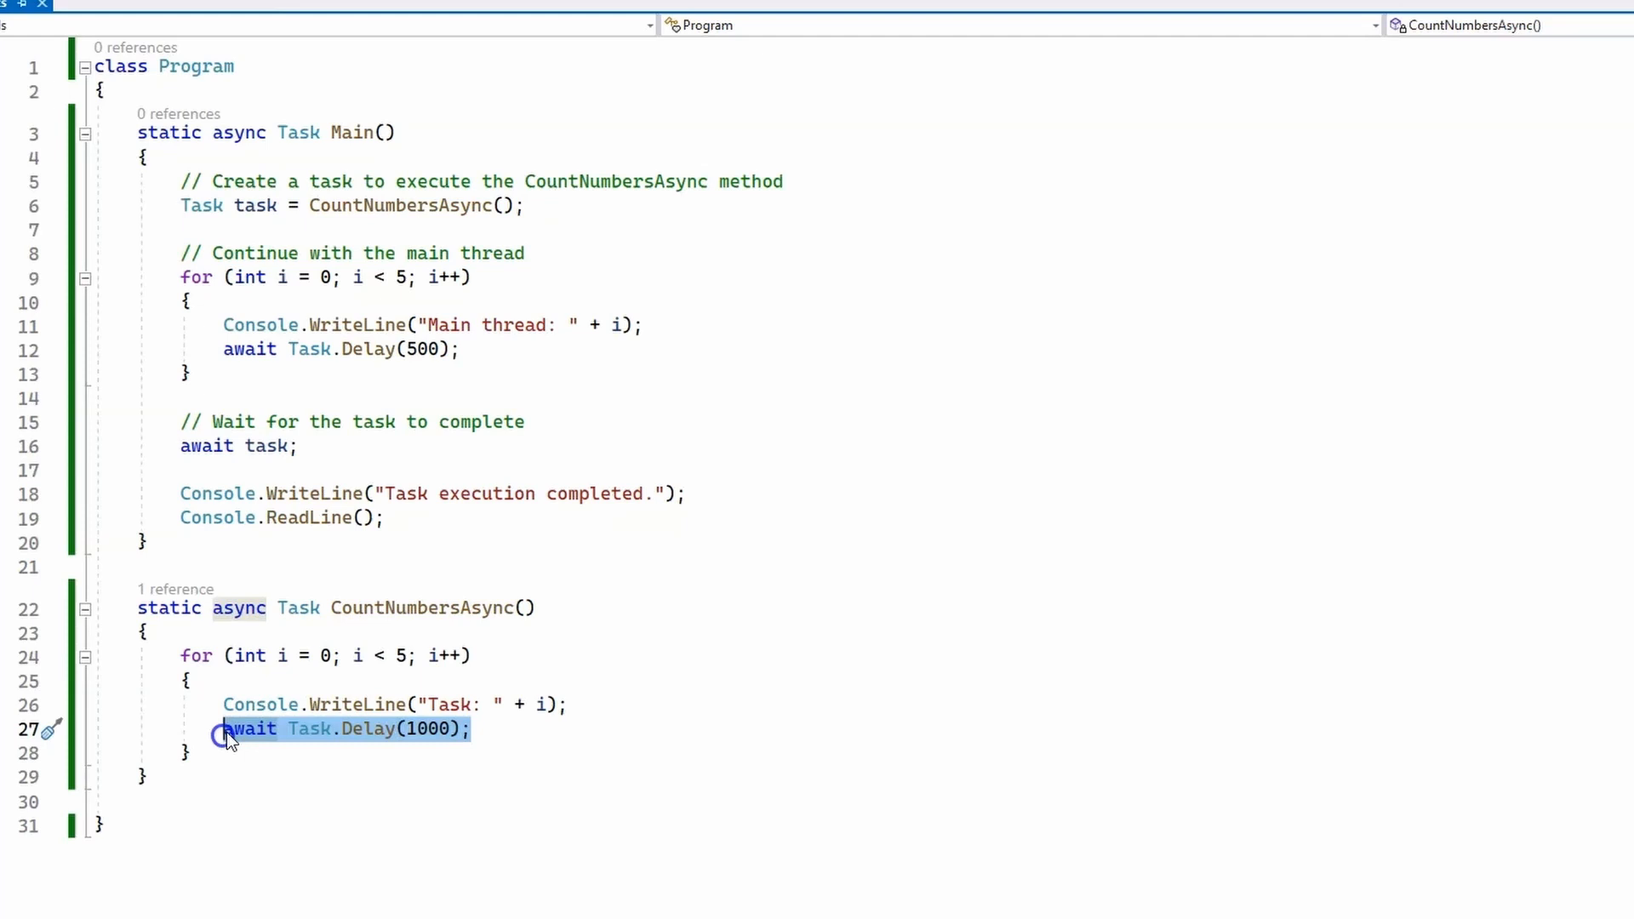
Click into the async Program.cs code in the editor
{"action": "left_click", "coordinate": [501, 729]}
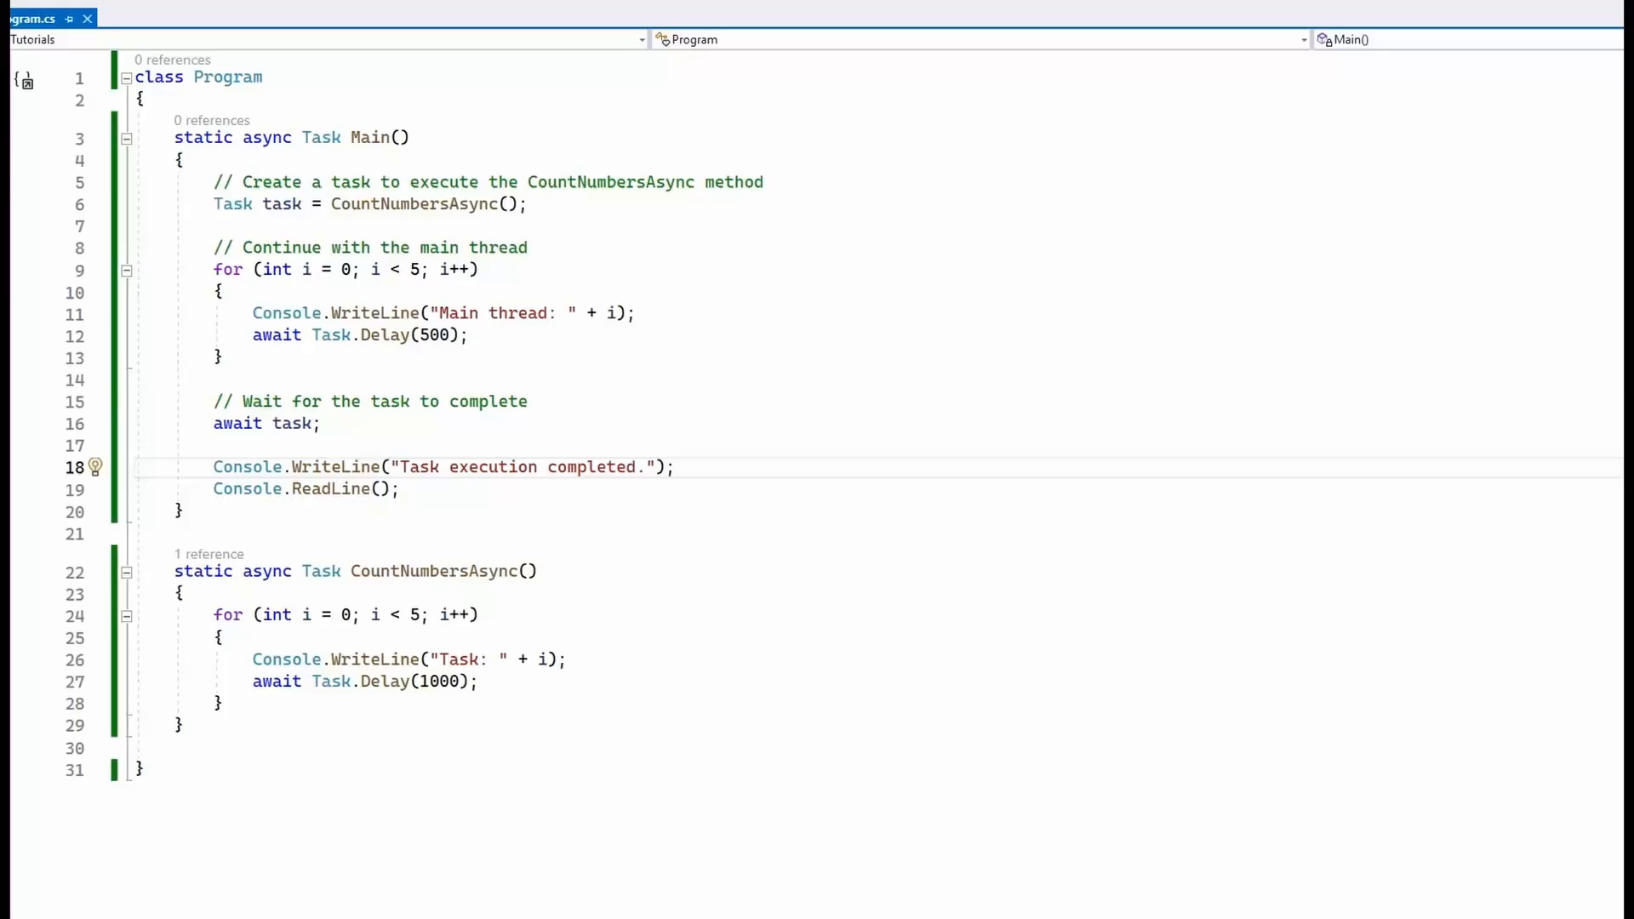
{"action": "mouse_move", "coordinate": [1107, 441]}
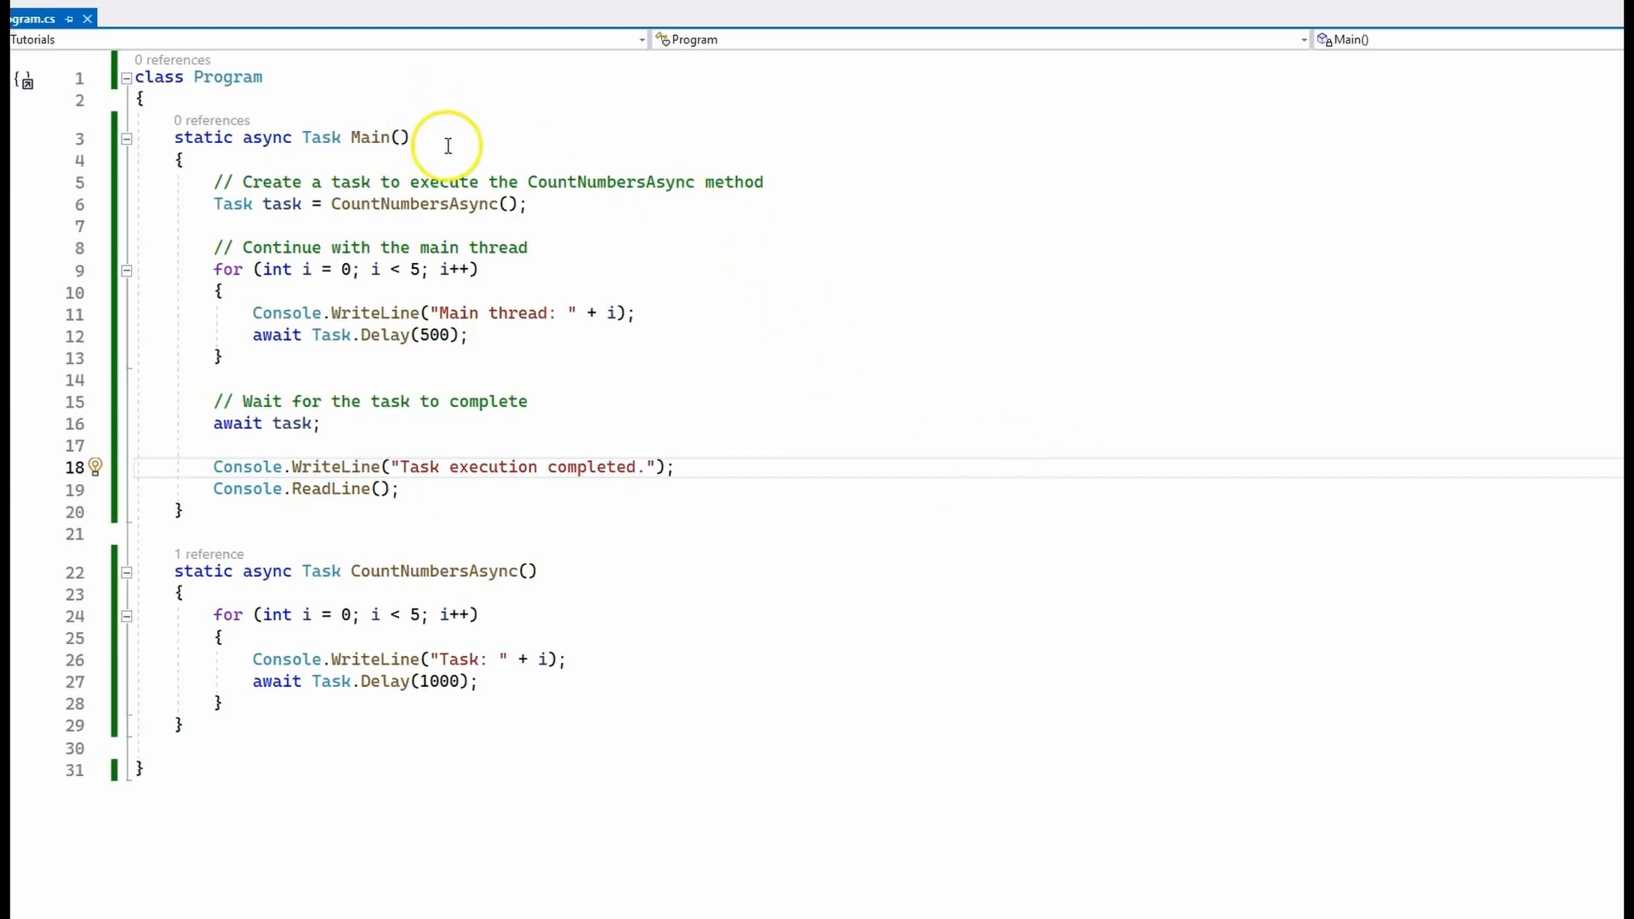
{"action": "mouse_move", "coordinate": [765, 254]}
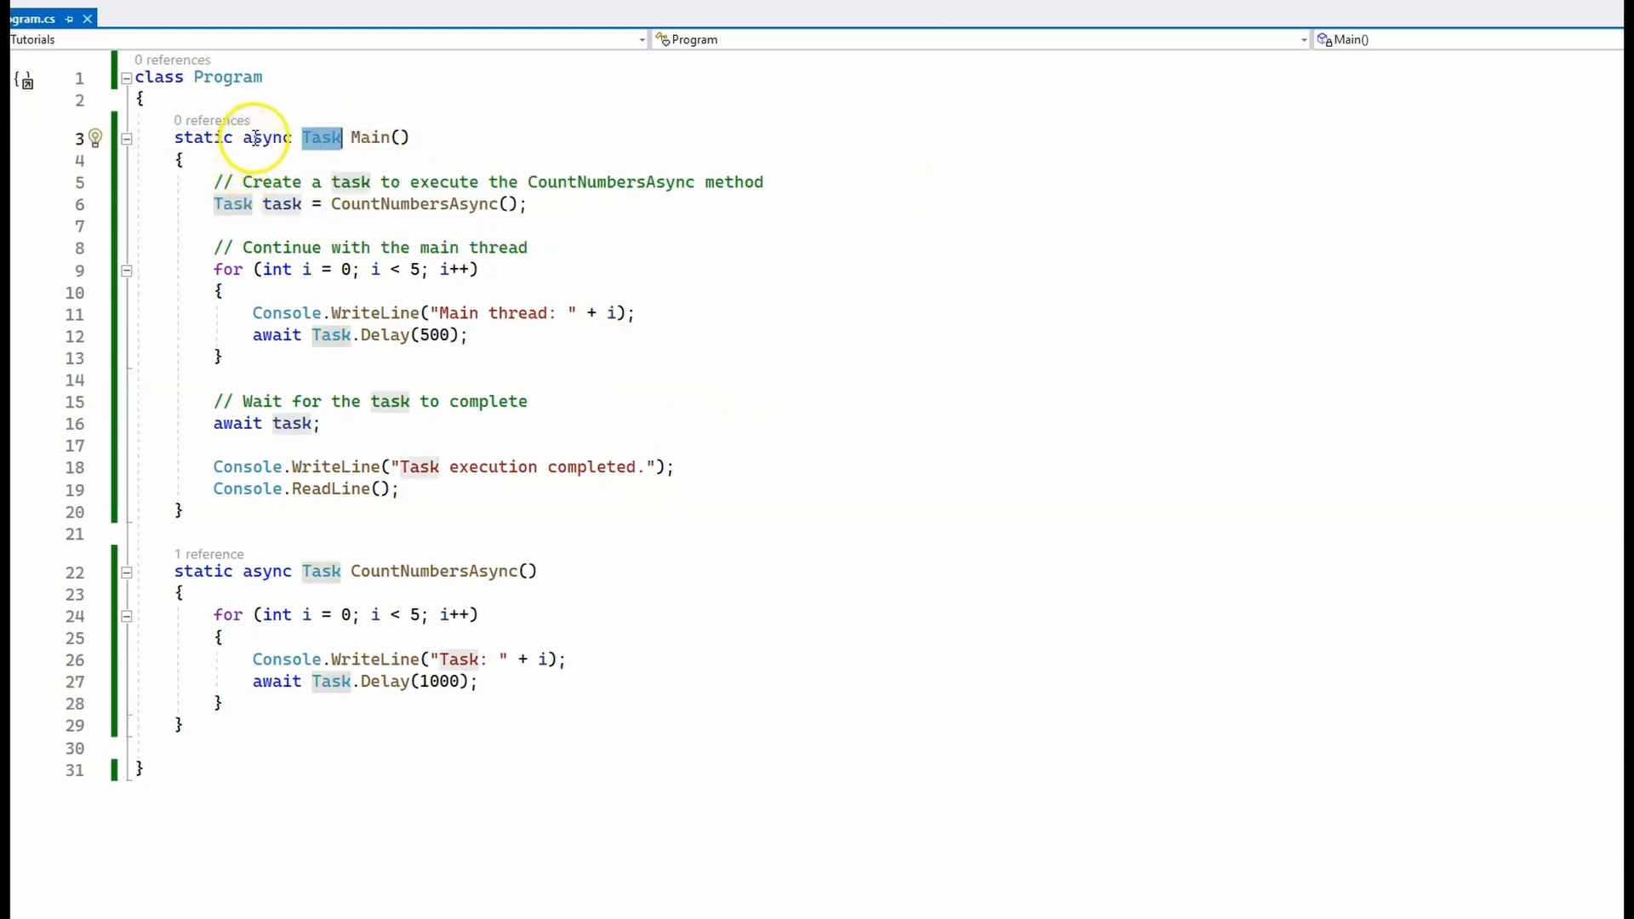
{"action": "mouse_move", "coordinate": [319, 138]}
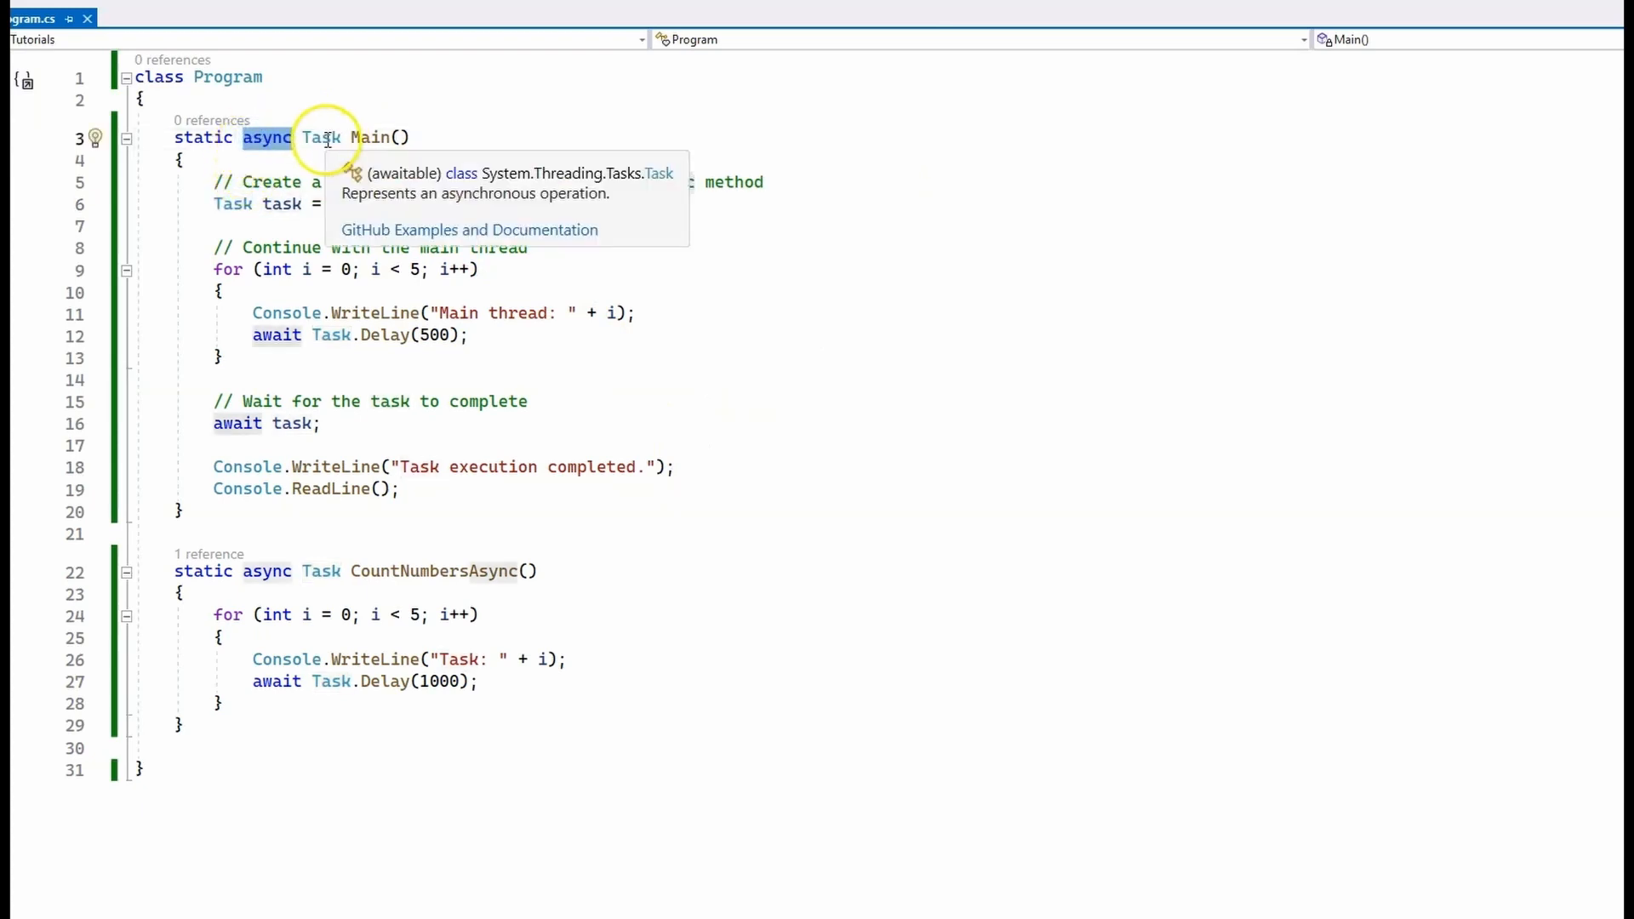